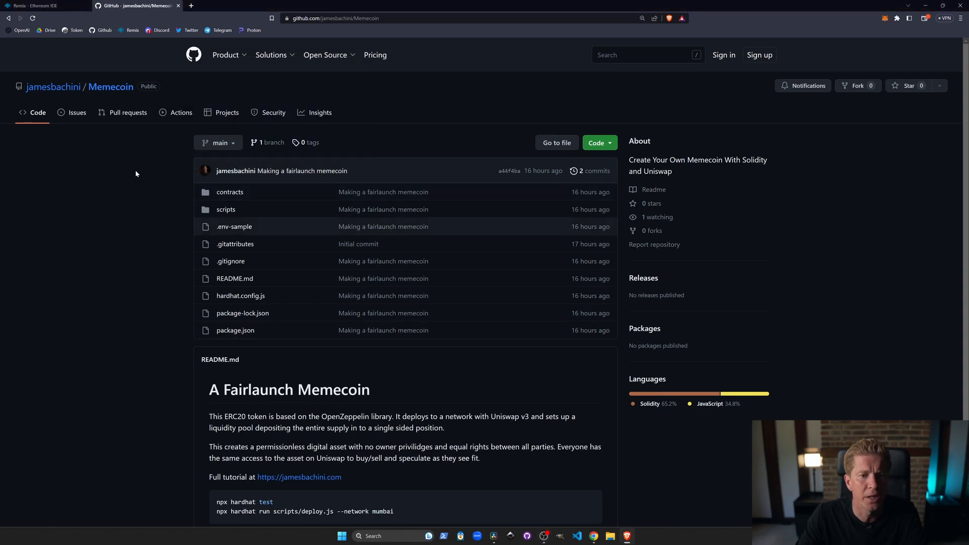
pyautogui.moveTo(387, 143)
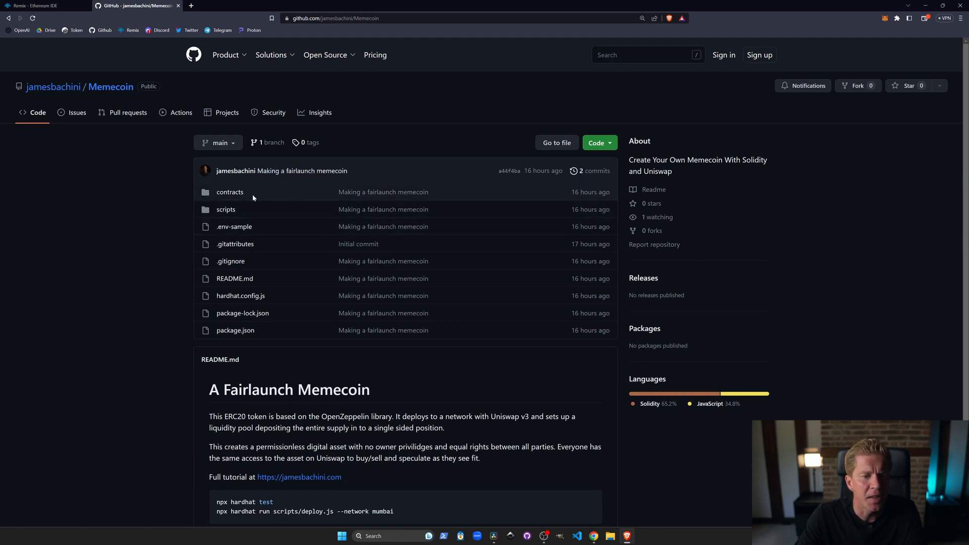
# Step: Open contracts/Meme.sol in the Memecoin repository and show it as raw text
pyautogui.click(225, 209)
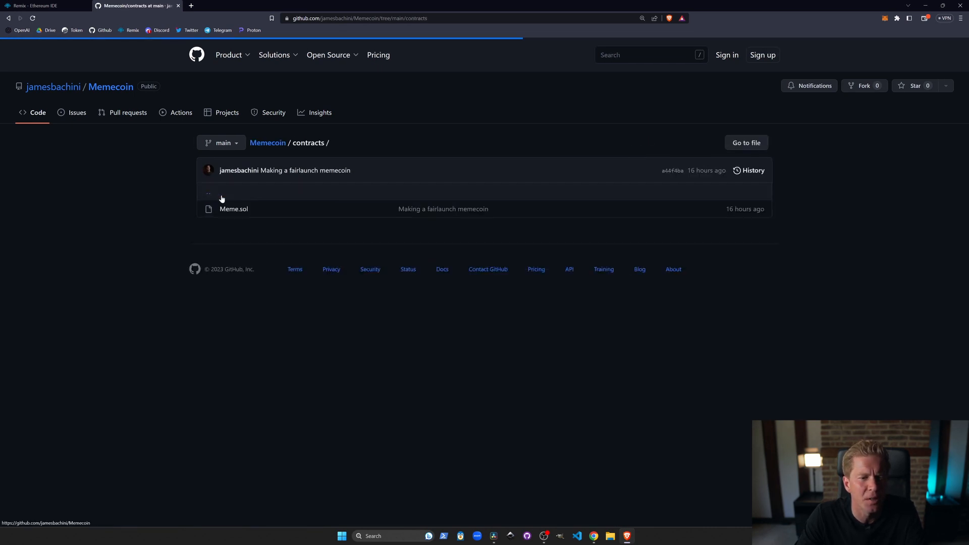
pyautogui.click(233, 209)
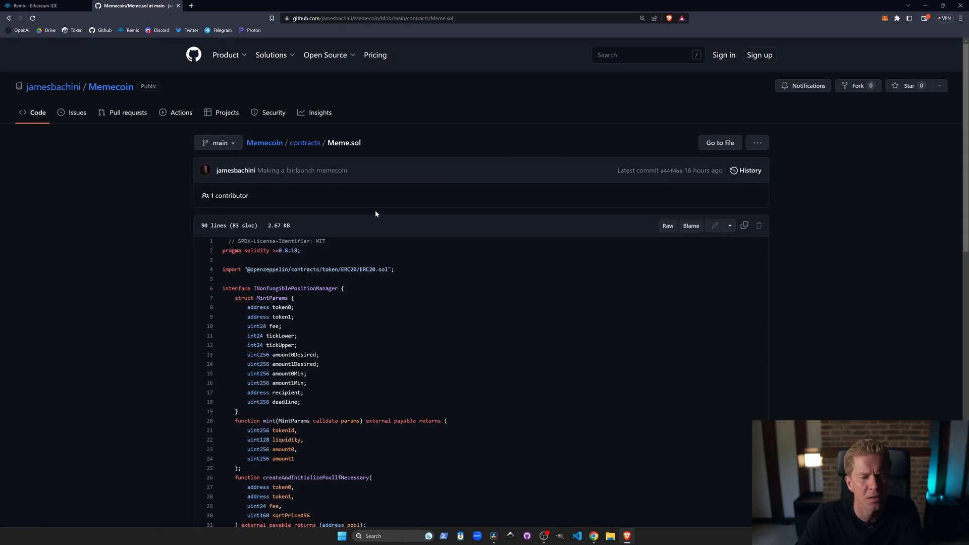
pyautogui.click(667, 225)
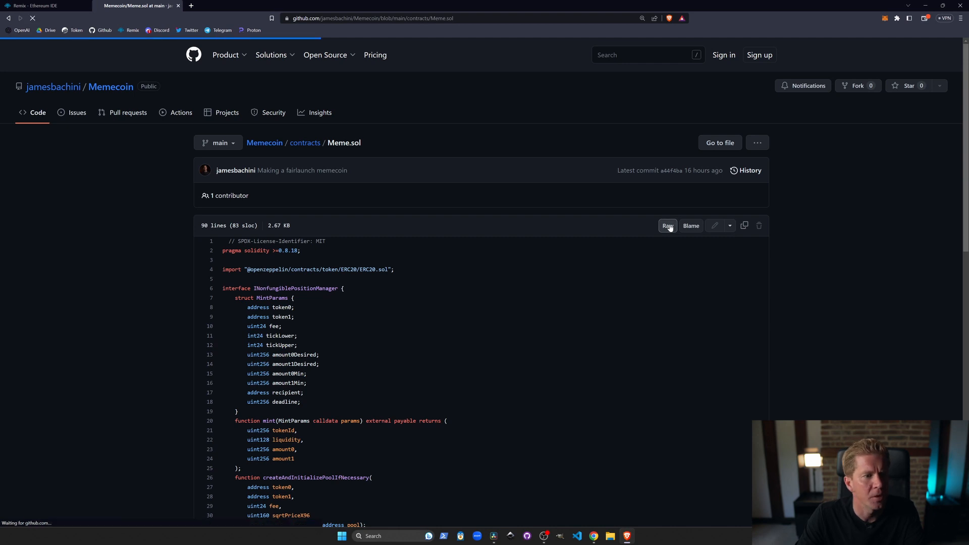
pyautogui.click(667, 225)
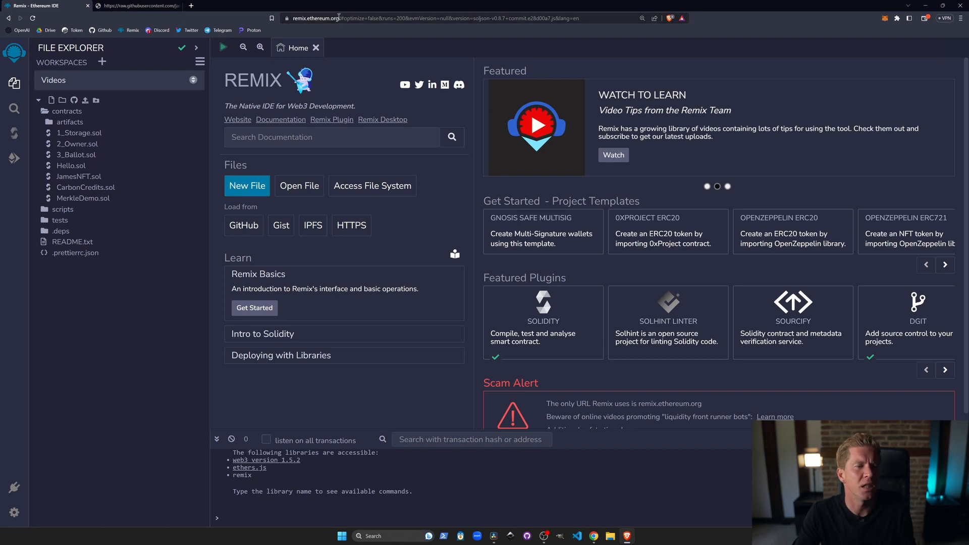
# Step: Create MyMeme.sol in contracts and paste the Meme contract source into it
pyautogui.click(67, 111)
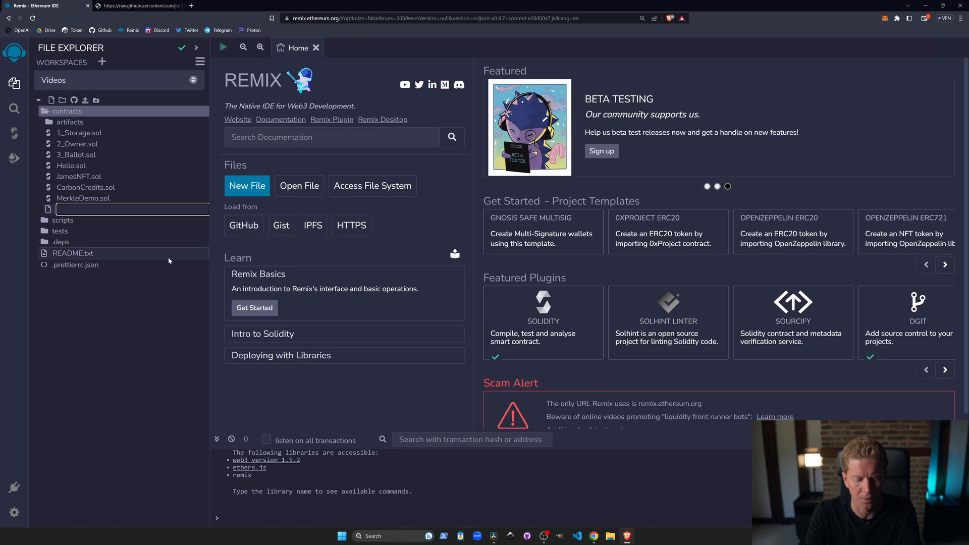
pyautogui.write('MyMeme.sol')
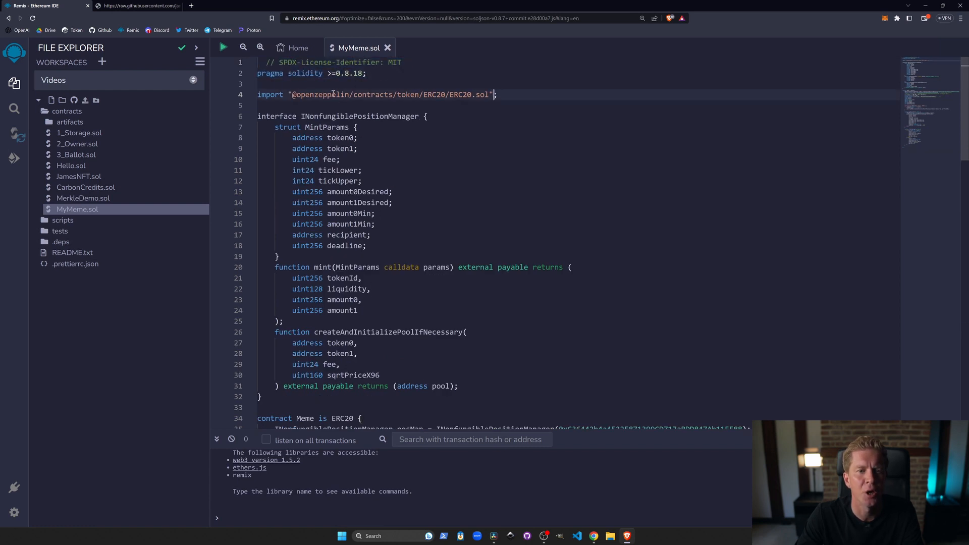
pyautogui.doubleClick(460, 95)
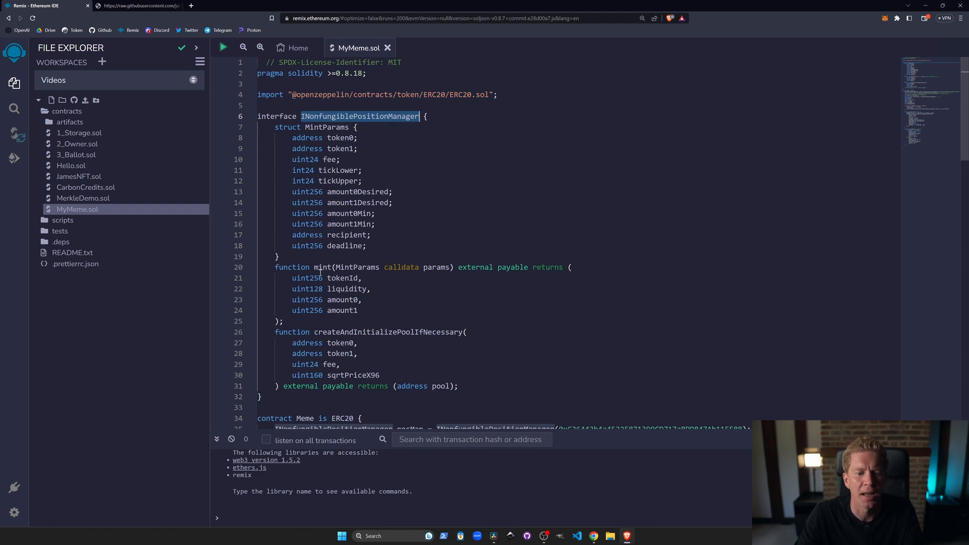
pyautogui.doubleClick(388, 332)
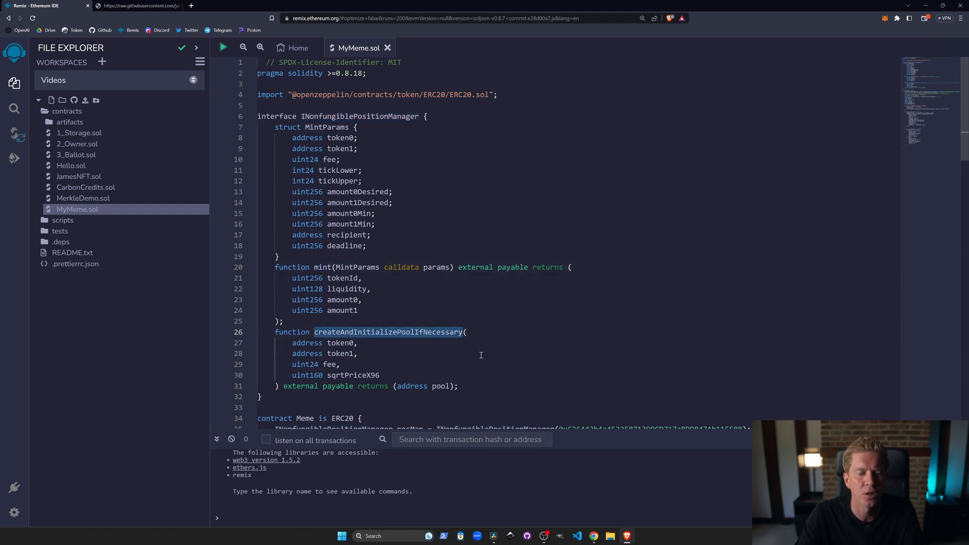
pyautogui.scroll(-3)
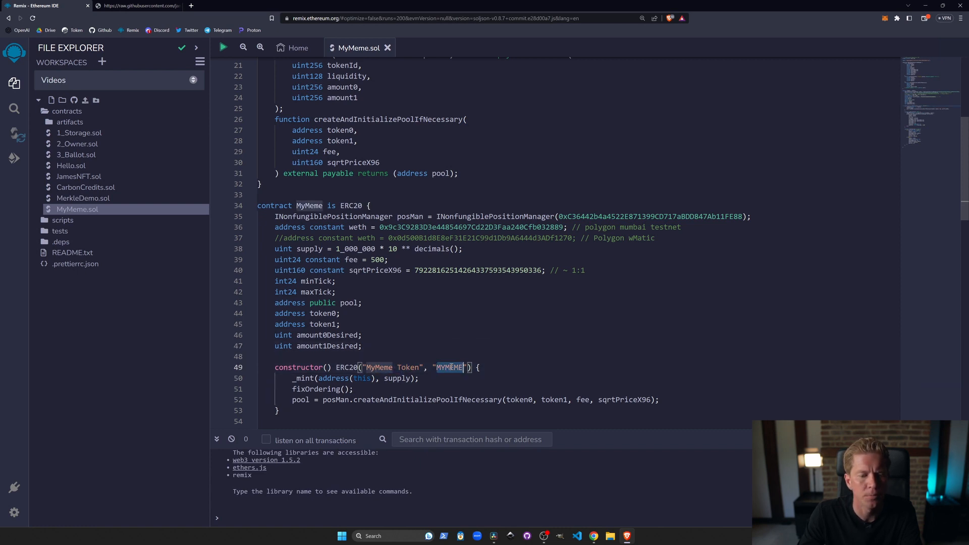
# Step: Delete the Mumbai testnet weth line, keeping the Polygon wMatic address, supply 1_000_000 and fee 500
pyautogui.scroll(-3)
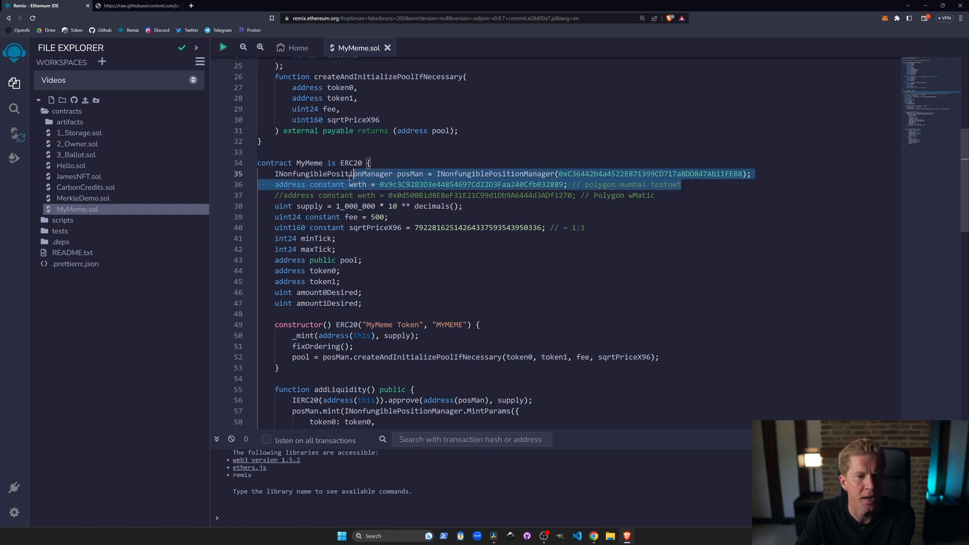
pyautogui.press('Delete')
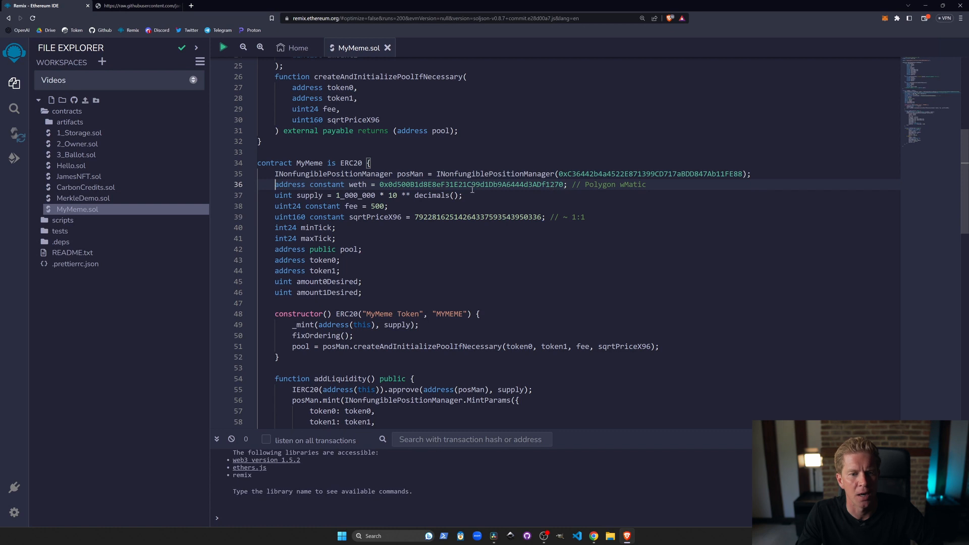
pyautogui.doubleClick(358, 184)
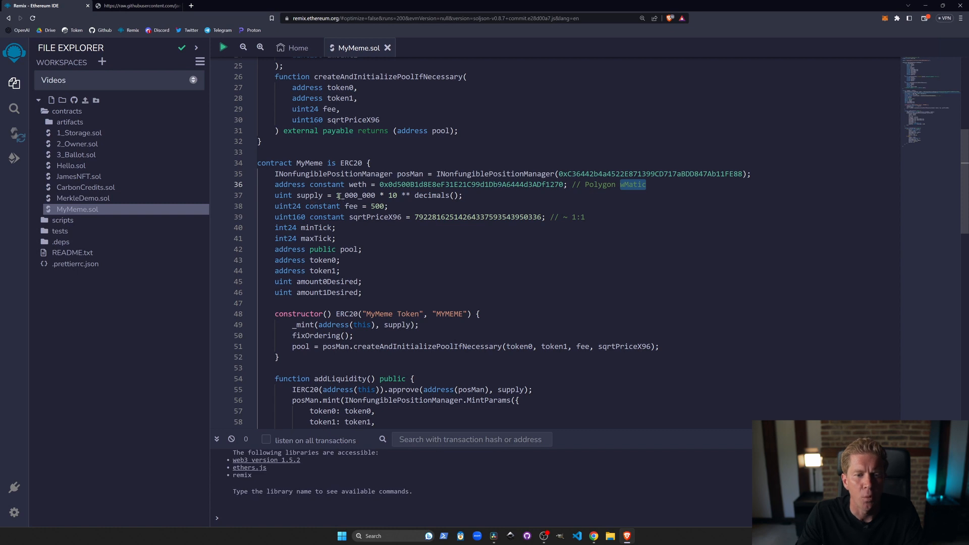
pyautogui.doubleClick(355, 194)
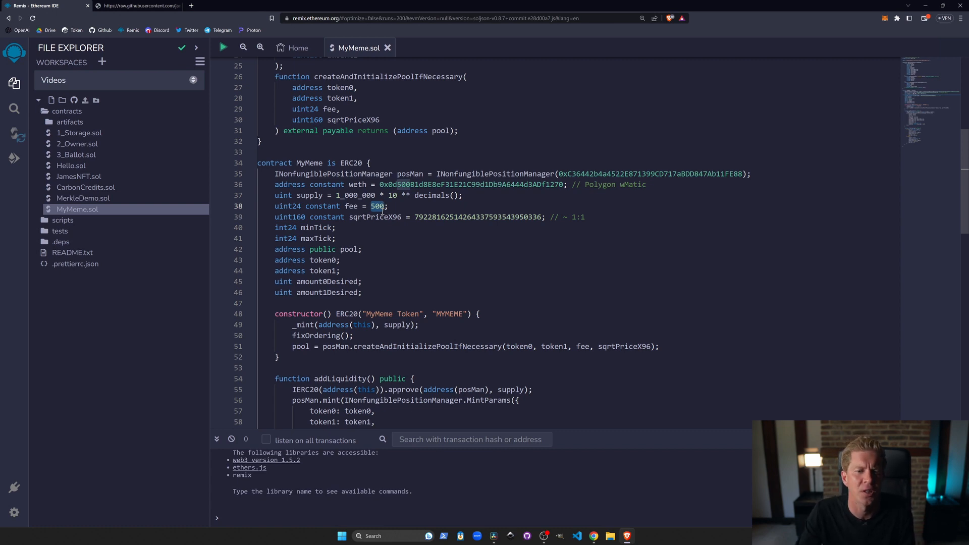
pyautogui.moveTo(418, 255)
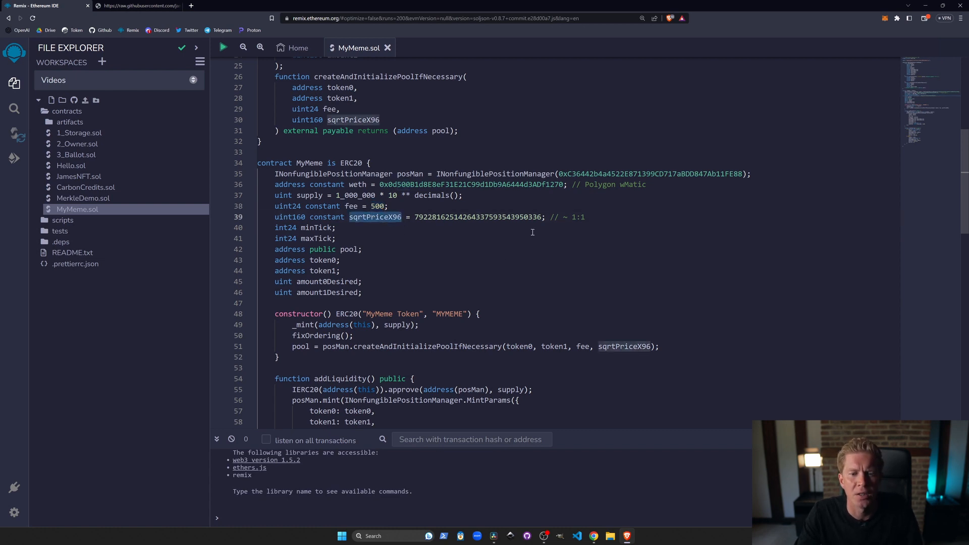
pyautogui.doubleClick(475, 217)
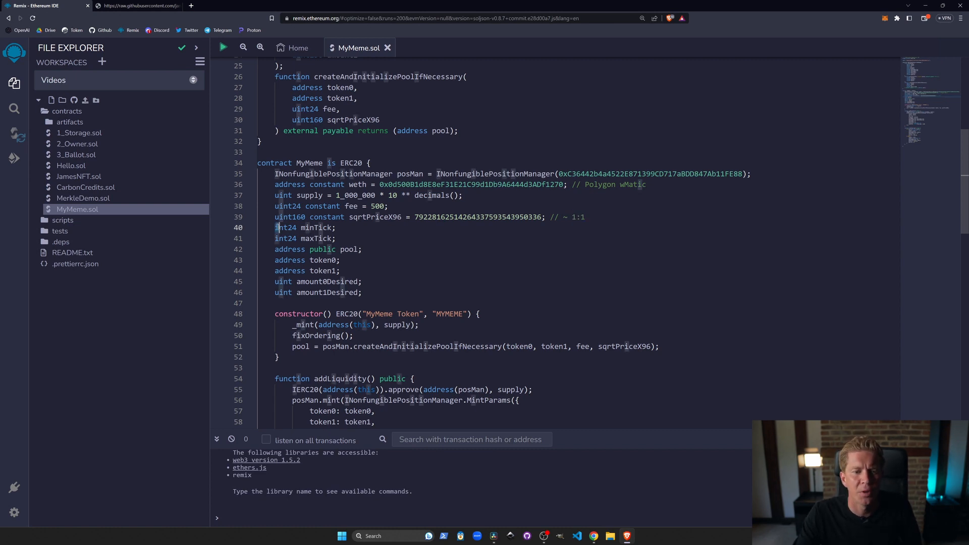
pyautogui.moveTo(275, 227); pyautogui.dragTo(362, 282)
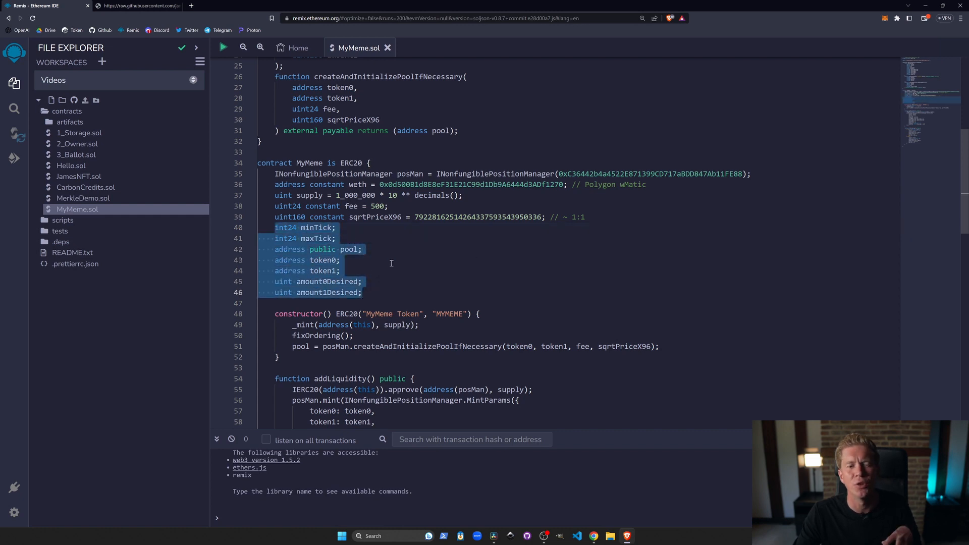
pyautogui.scroll(-3)
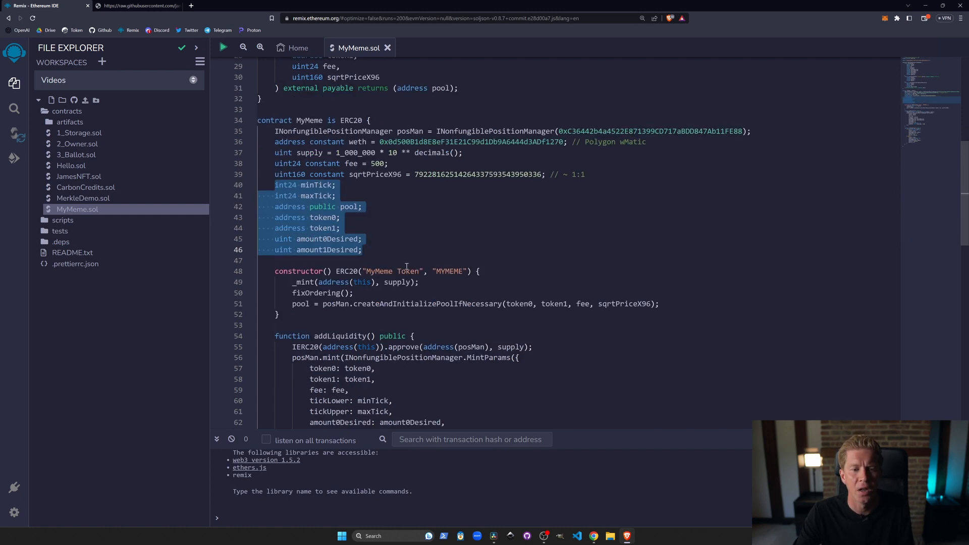
pyautogui.scroll(-3)
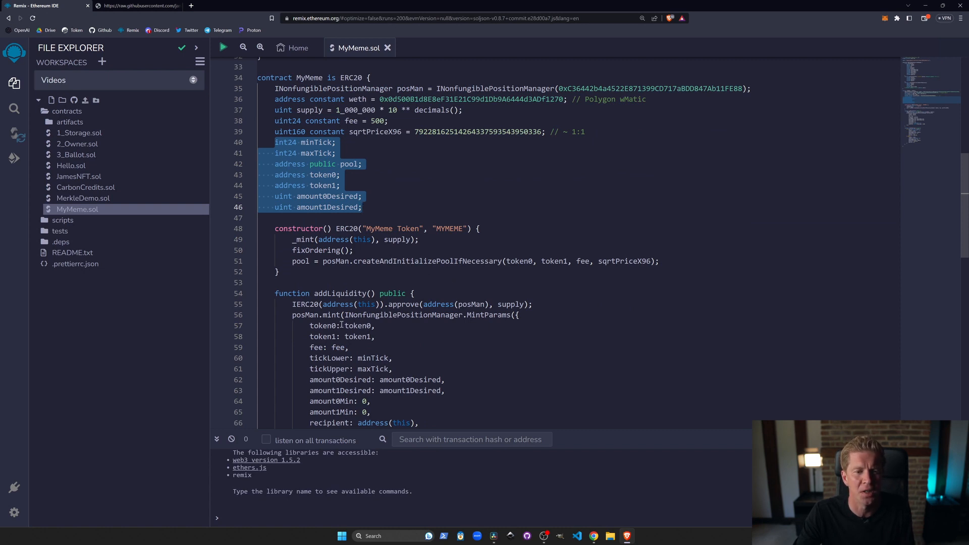
pyautogui.doubleClick(316, 250)
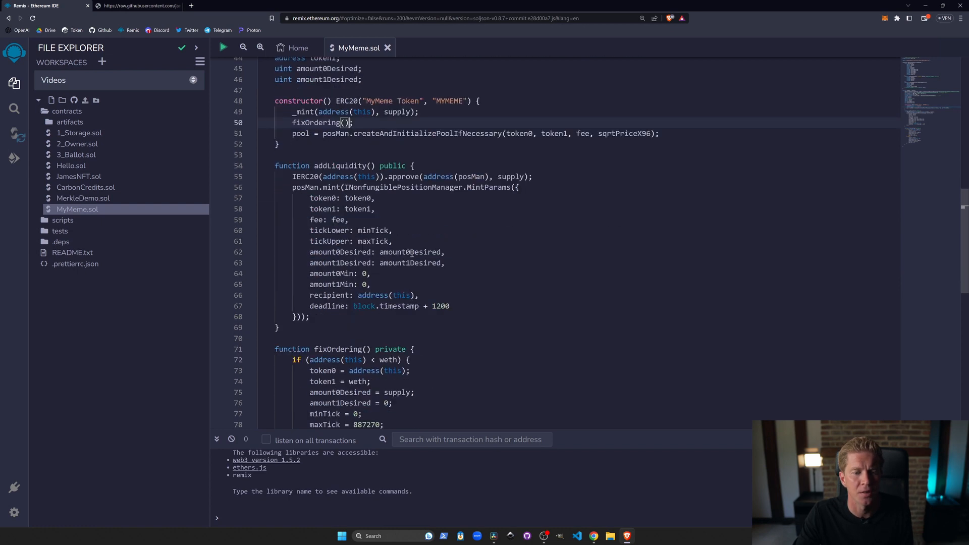
pyautogui.scroll(-3)
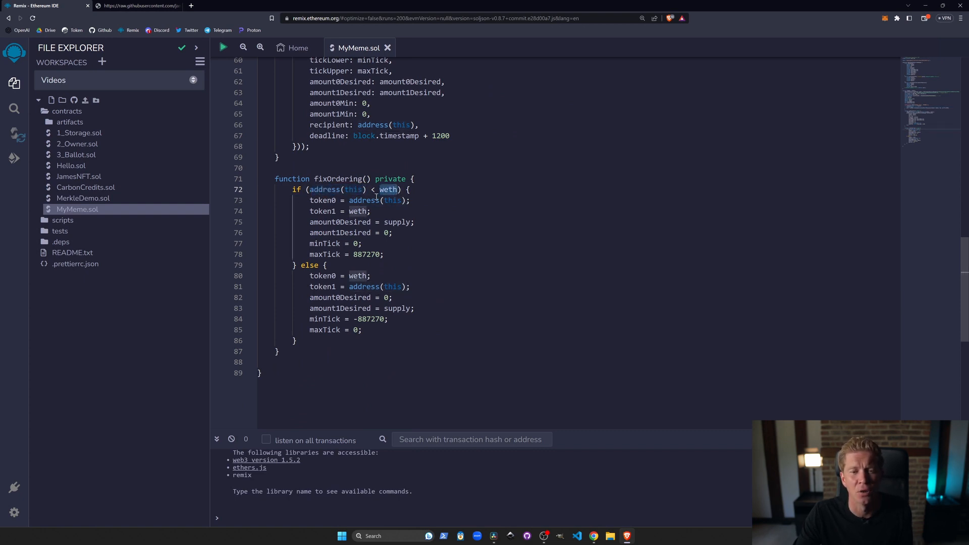
pyautogui.moveTo(445, 201)
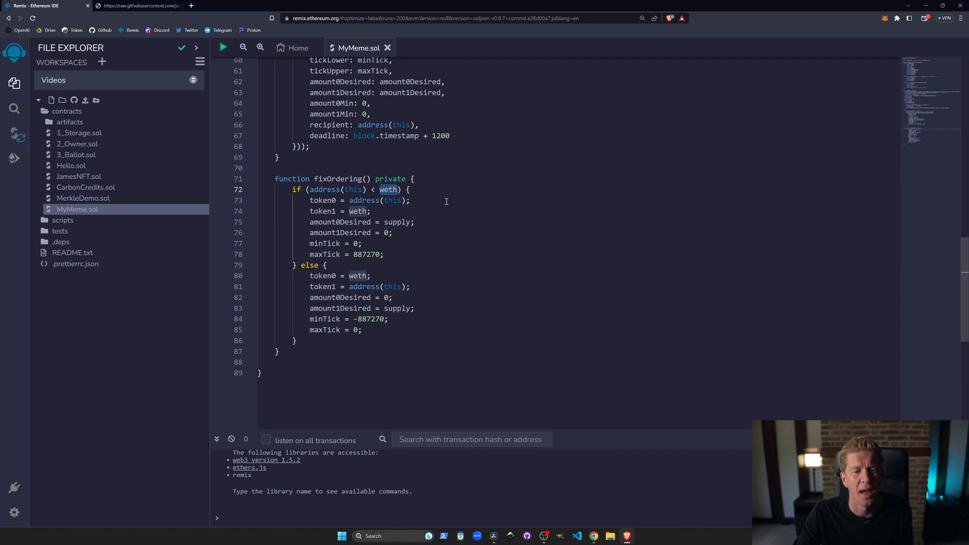
pyautogui.moveTo(391, 299)
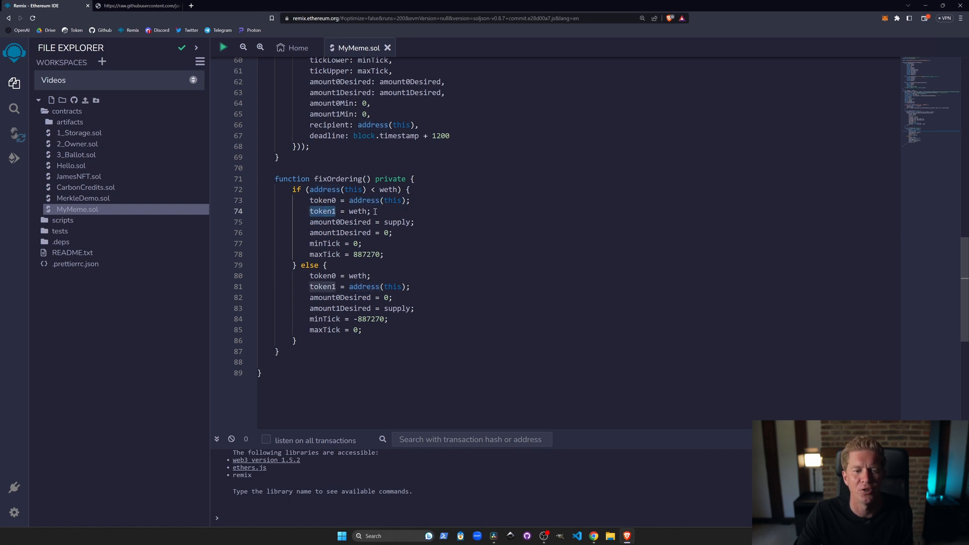
pyautogui.moveTo(475, 301)
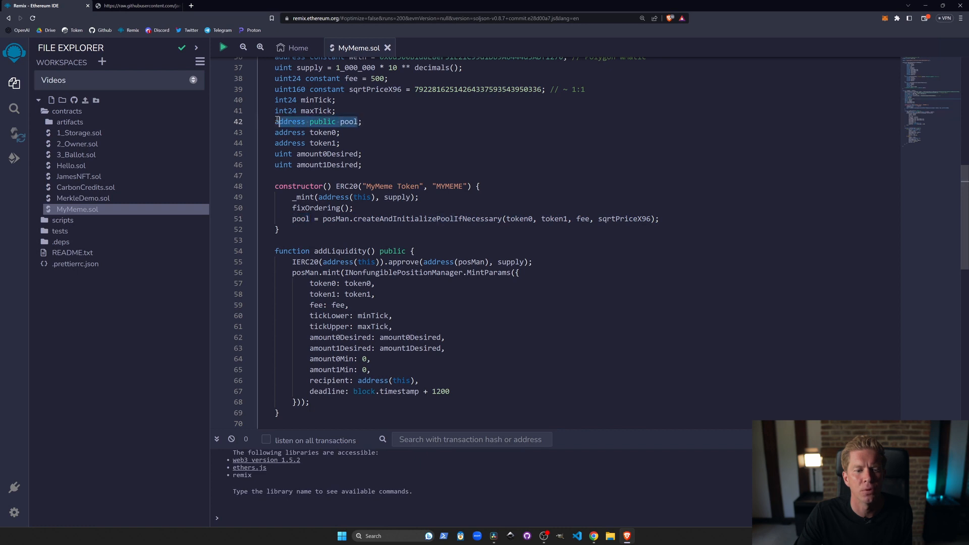
pyautogui.scroll(-3)
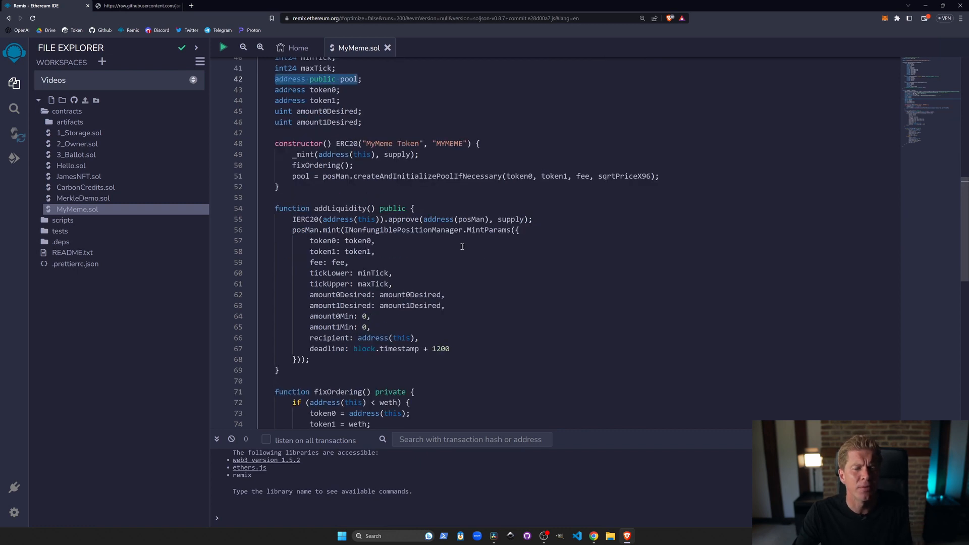
pyautogui.doubleClick(339, 208)
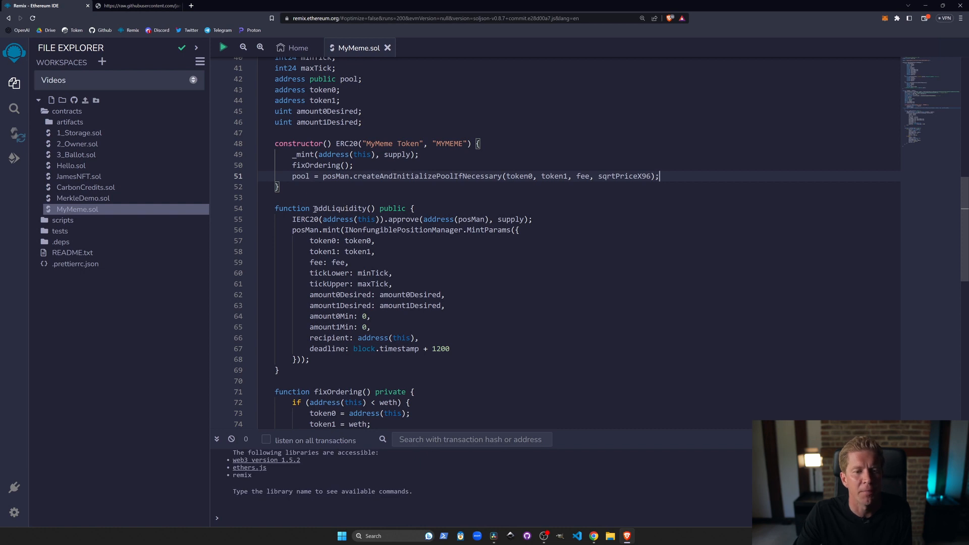
pyautogui.doubleClick(340, 208)
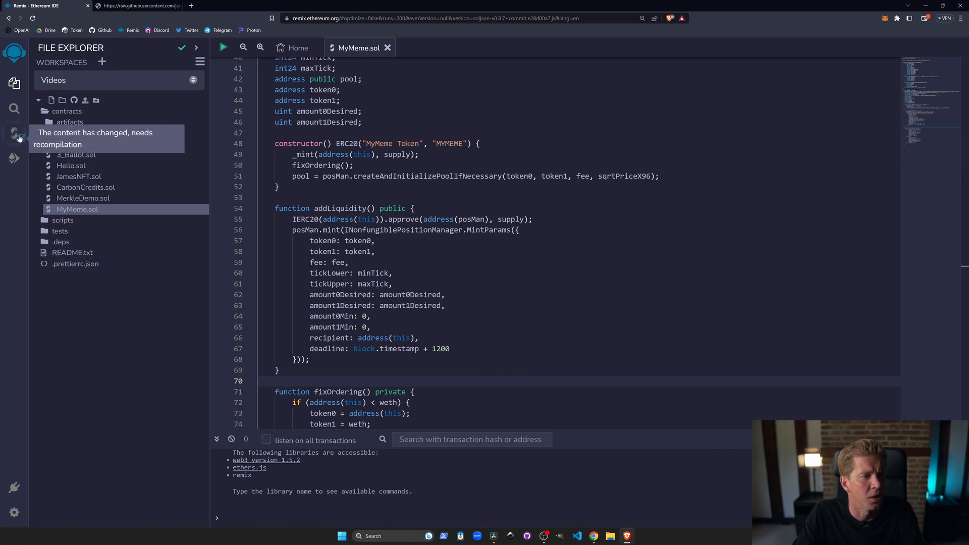
# Step: Switch the Solidity compiler to 0.8.18 and compile MyMeme.sol without the version error
pyautogui.click(13, 133)
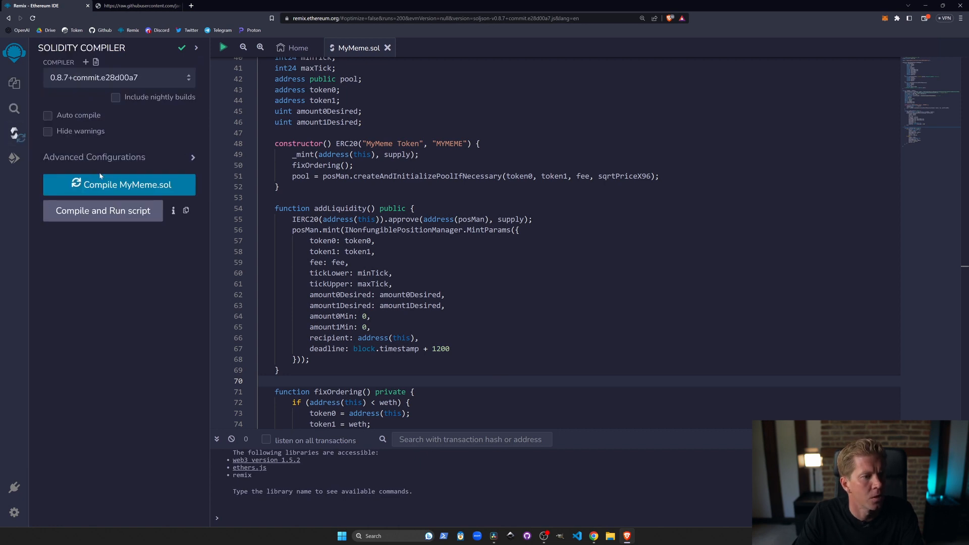
pyautogui.click(119, 183)
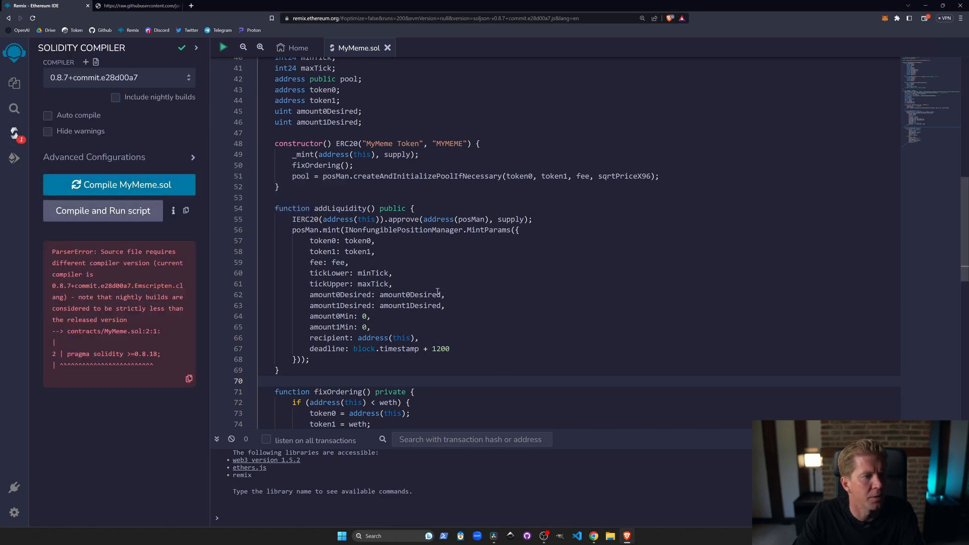
pyautogui.click(117, 78)
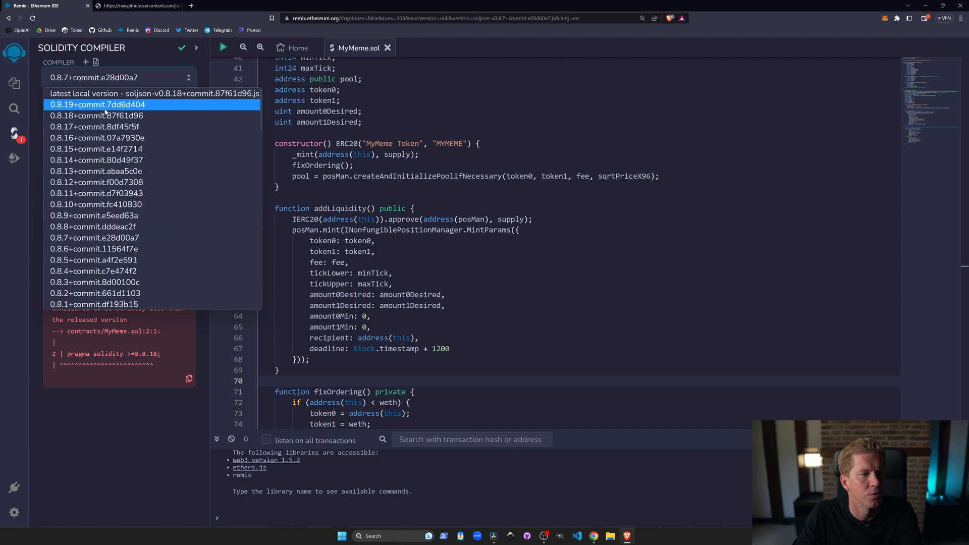
pyautogui.click(95, 115)
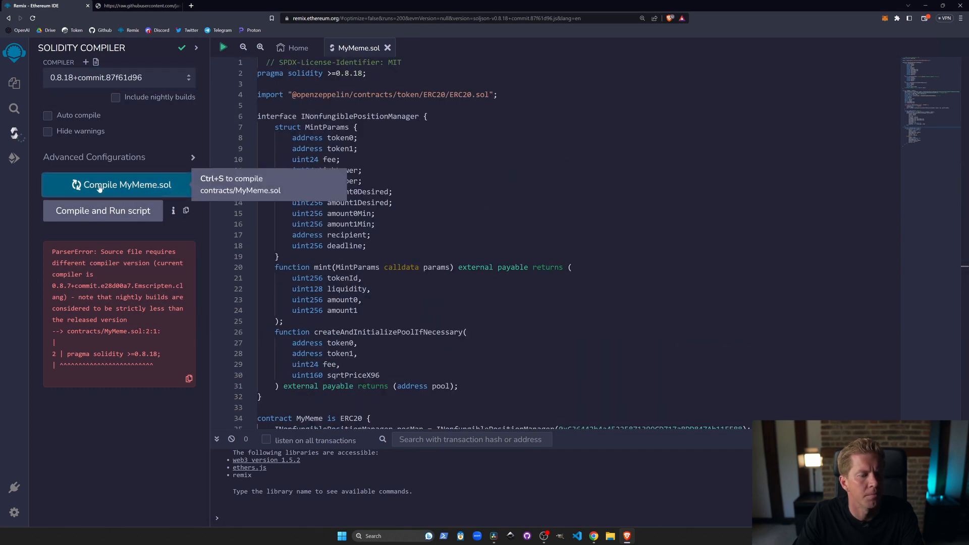
pyautogui.click(119, 183)
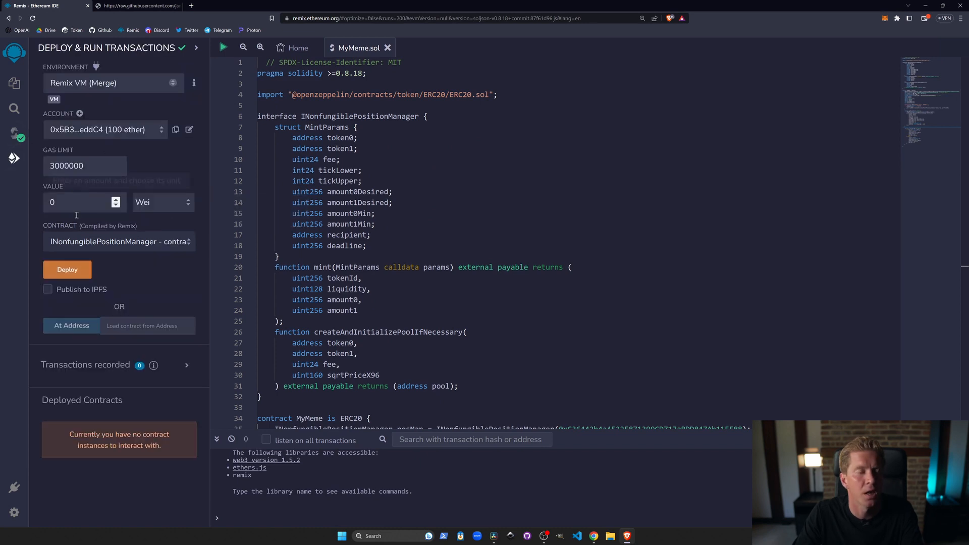
# Step: Set the environment to Injected Provider - MetaMask and select the MyMeme contract
pyautogui.click(119, 241)
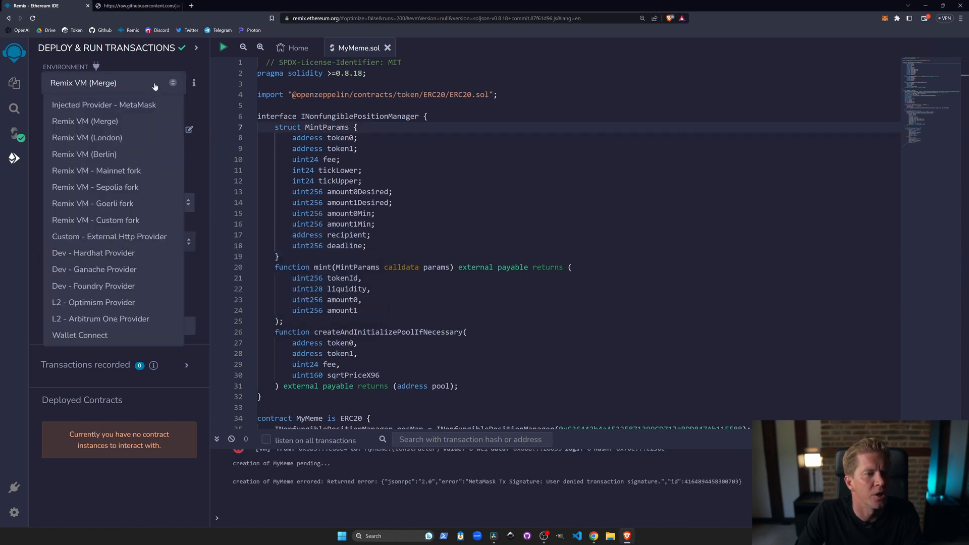
pyautogui.click(104, 104)
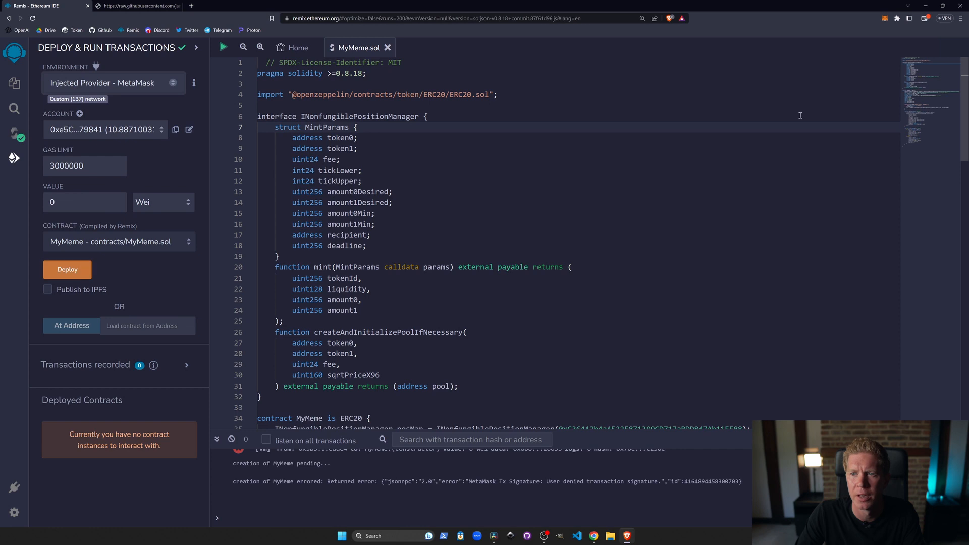
pyautogui.click(891, 18)
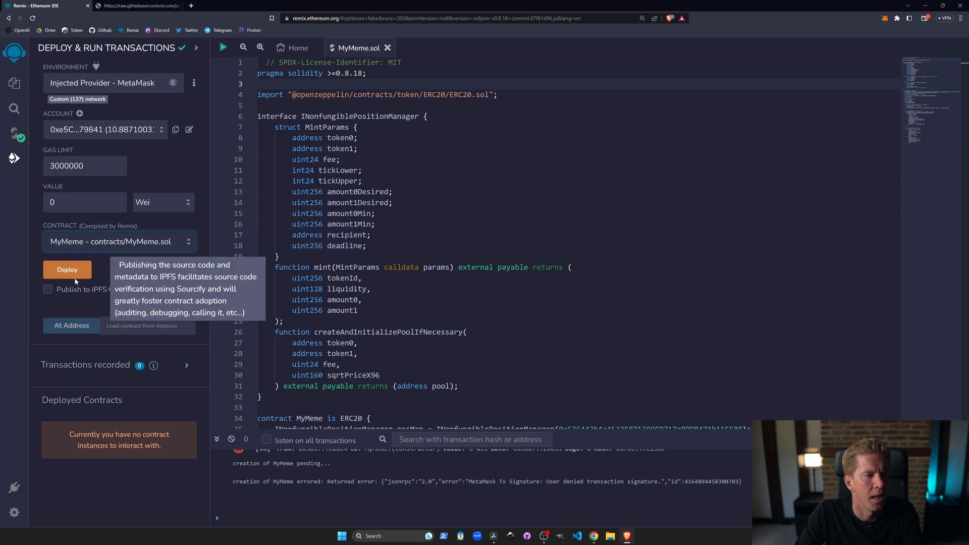
# Step: Deploy MyMeme to Polygon, confirming in MetaMask and retrying after the RPC error
pyautogui.click(67, 269)
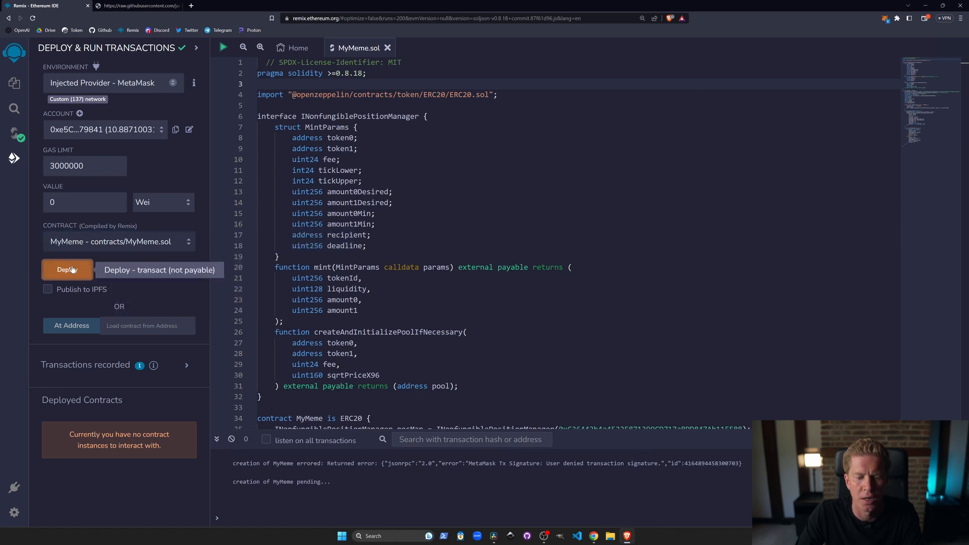
pyautogui.click(67, 269)
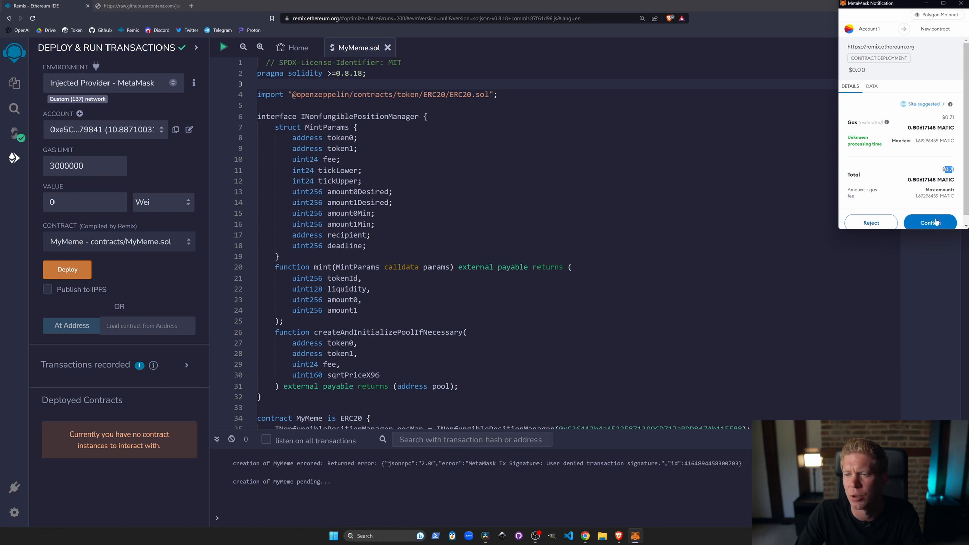
pyautogui.click(929, 222)
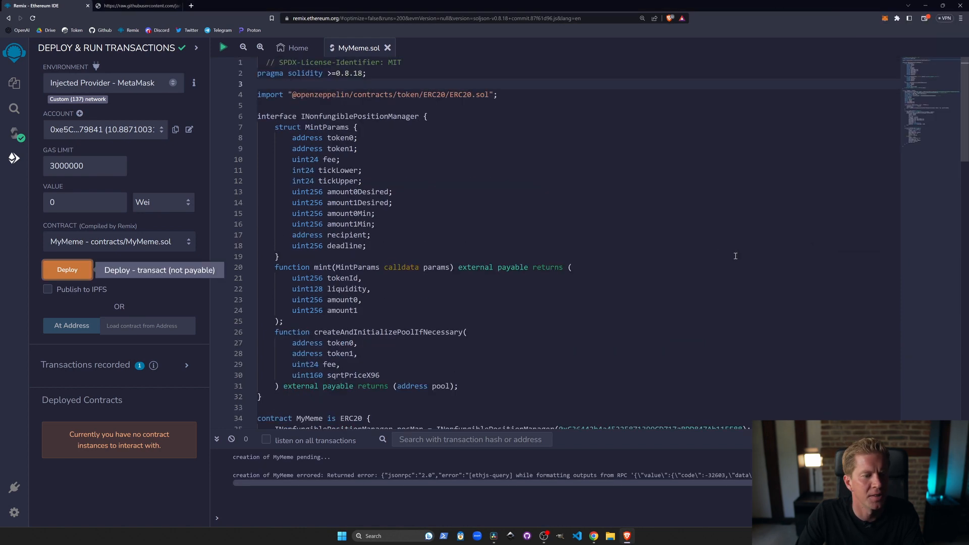
pyautogui.click(67, 269)
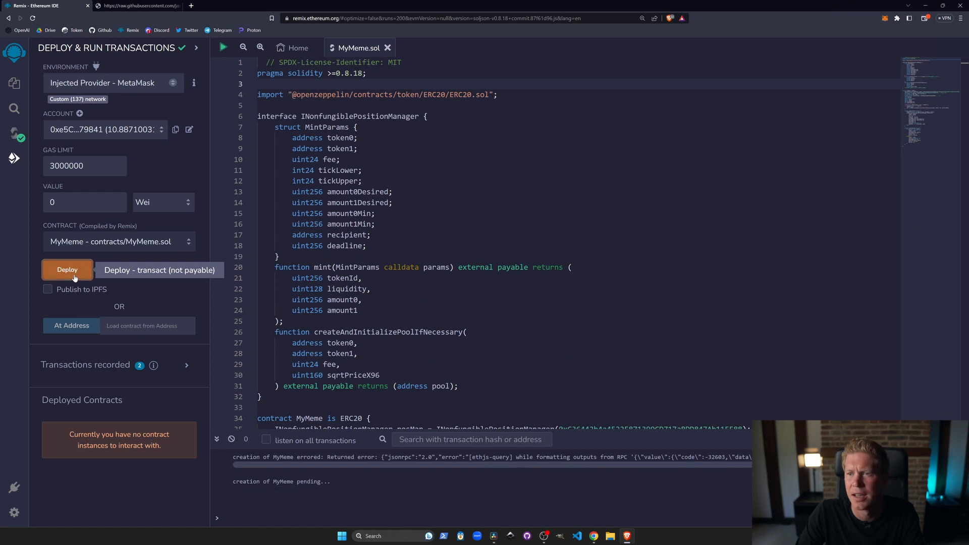
pyautogui.click(66, 270)
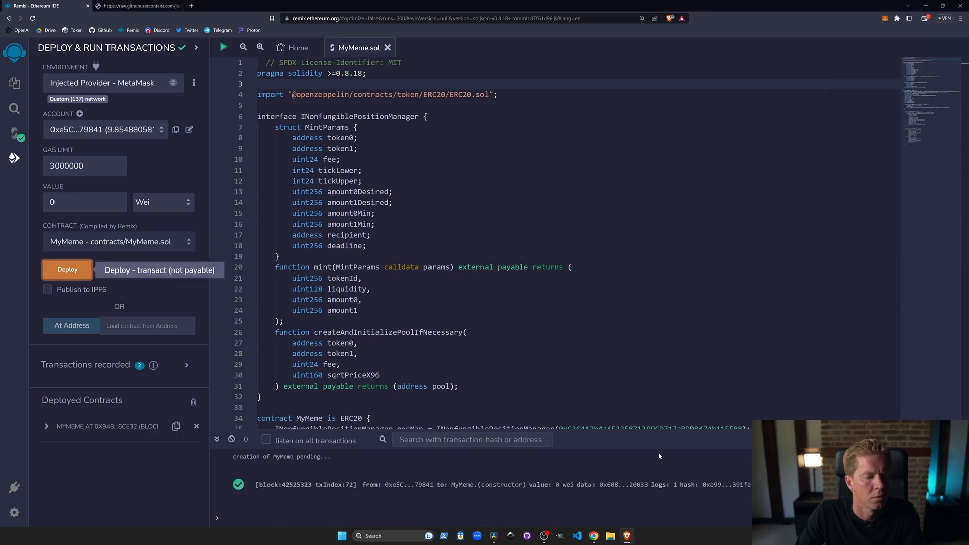
# Step: Expand the deployed MYMEME contract and read balanceOf for the contract address
pyautogui.click(47, 426)
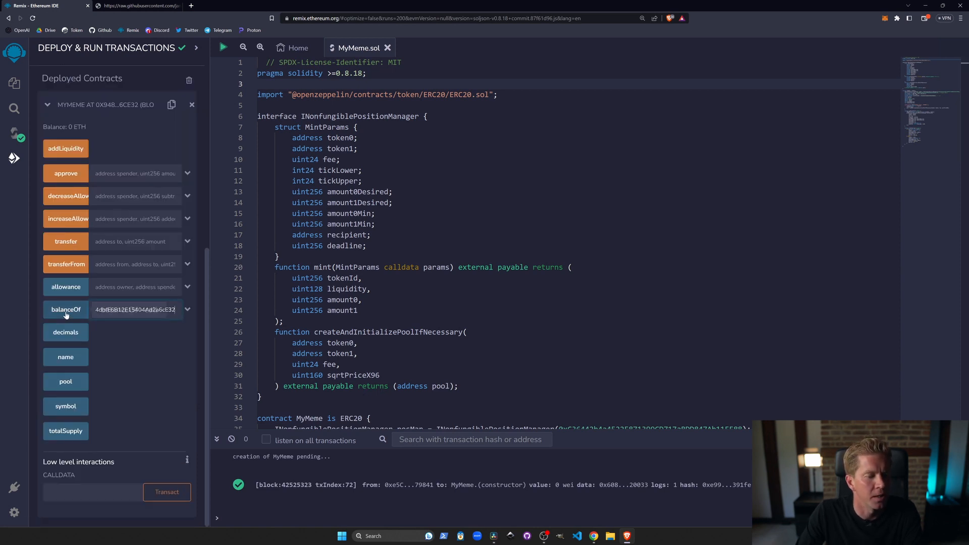
pyautogui.click(66, 309)
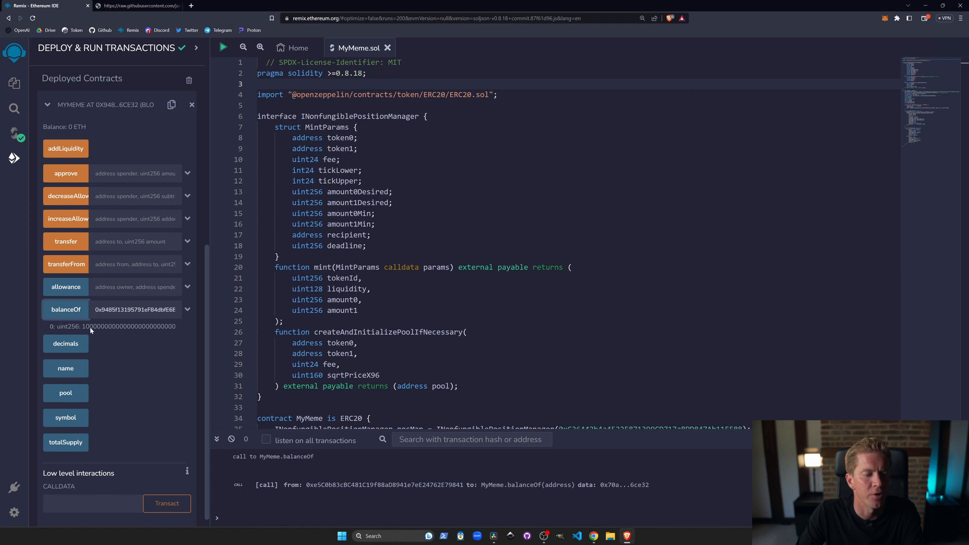
pyautogui.moveTo(82, 326); pyautogui.dragTo(174, 326)
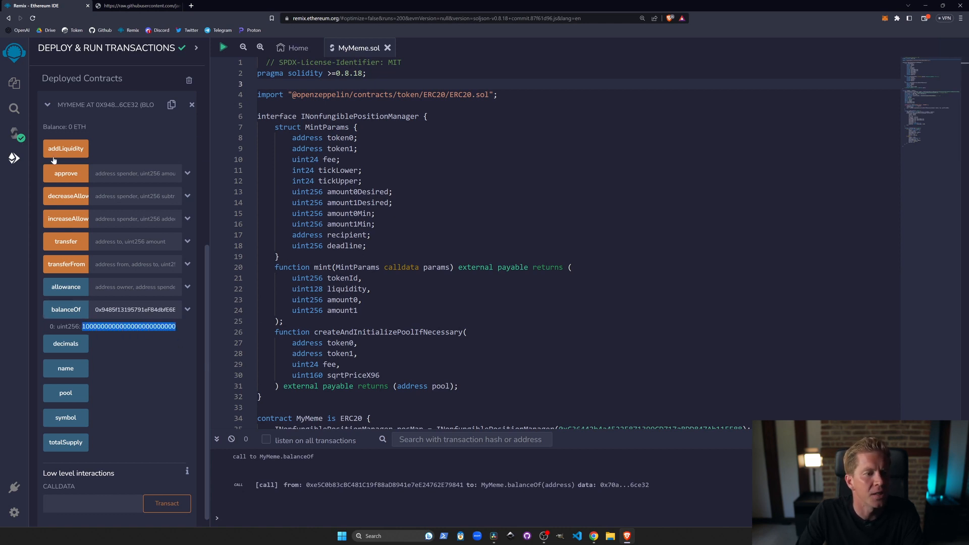
# Step: Run addLiquidity, confirm it in MetaMask and view the transaction on the block explorer
pyautogui.click(65, 148)
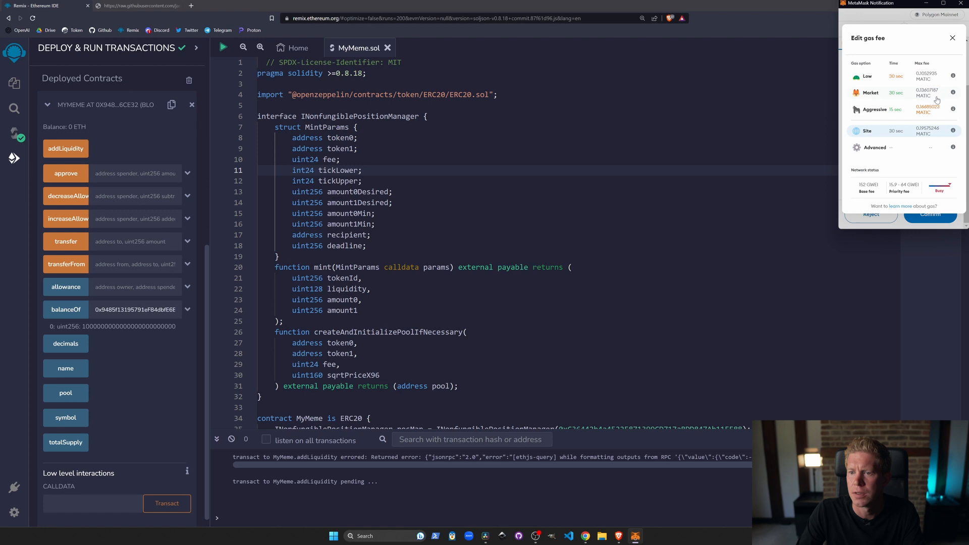
pyautogui.click(930, 214)
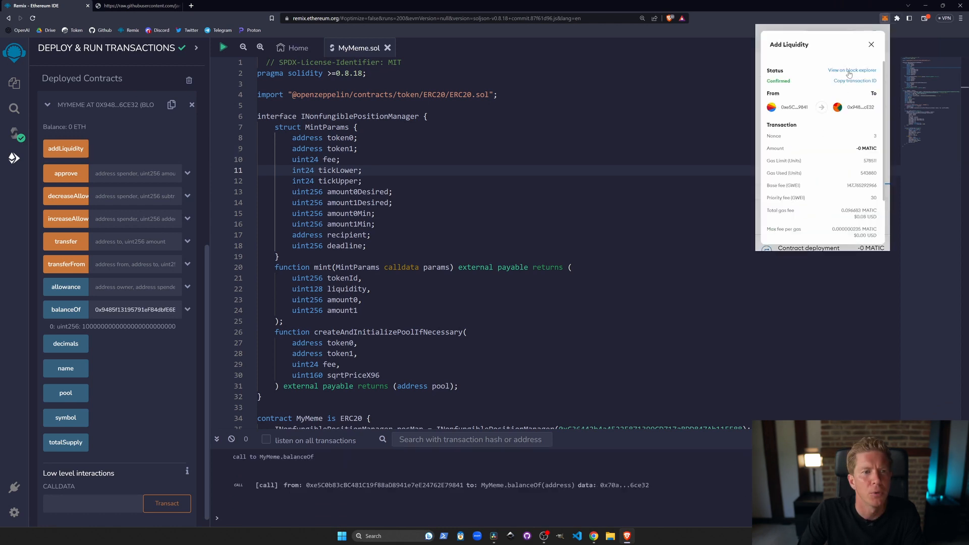
pyautogui.click(851, 70)
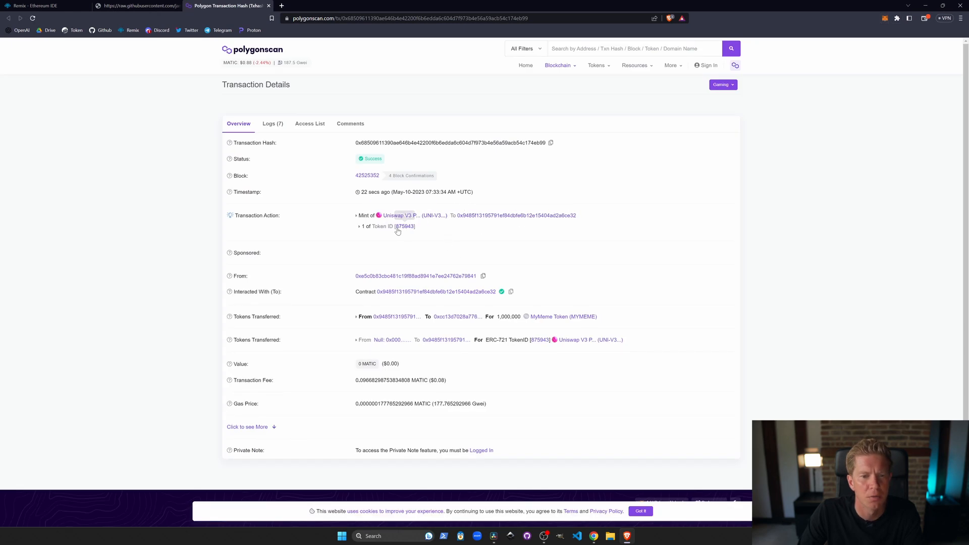
# Step: Review the 1,000,000 MyMeme Token transfer into the Uniswap V3 position, then return to Remix and a new tab
pyautogui.scroll(-3)
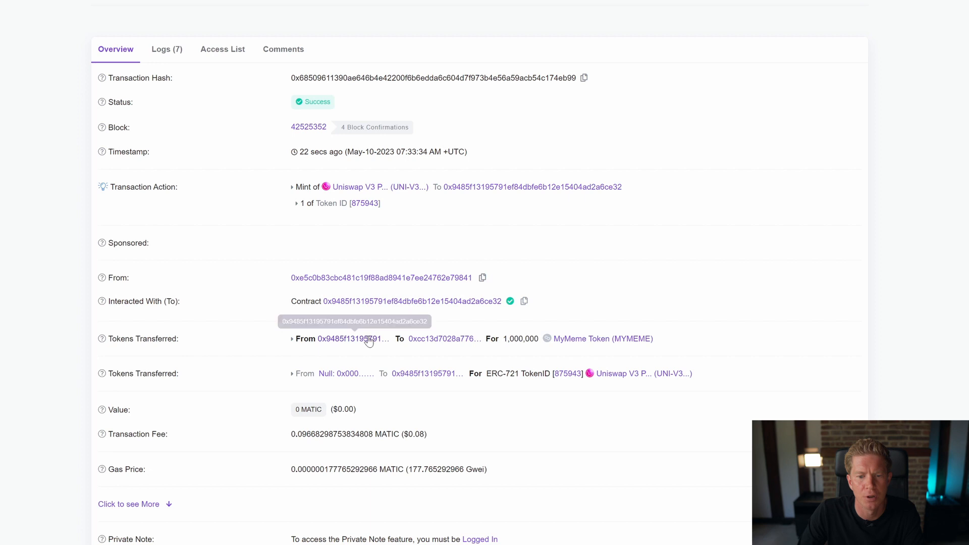
pyautogui.doubleClick(518, 338)
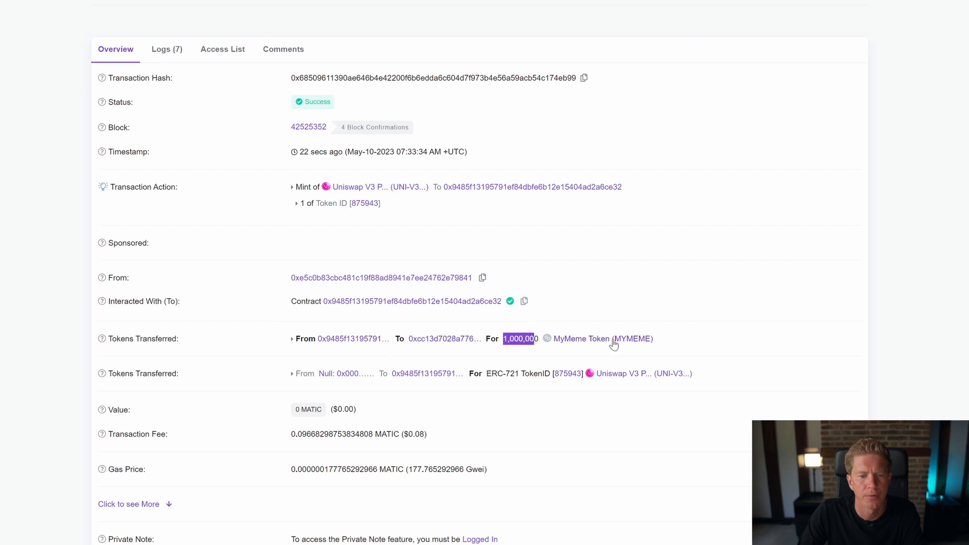
pyautogui.moveTo(343, 339)
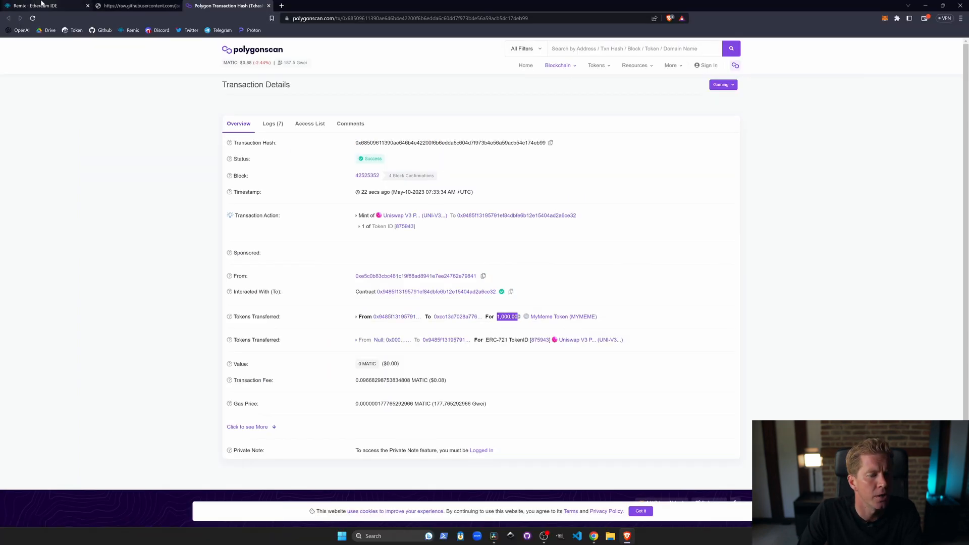
pyautogui.click(35, 7)
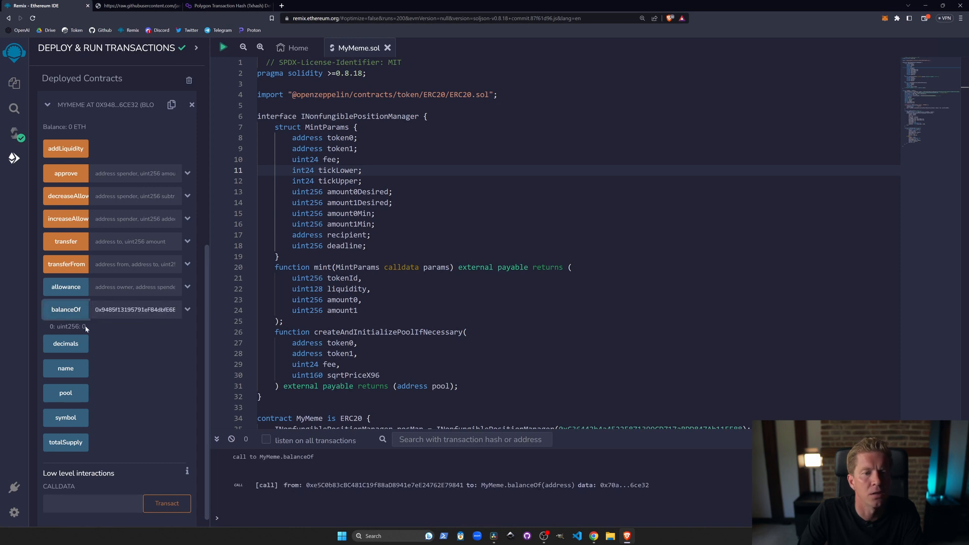
pyautogui.click(227, 7)
pyautogui.write('app.')
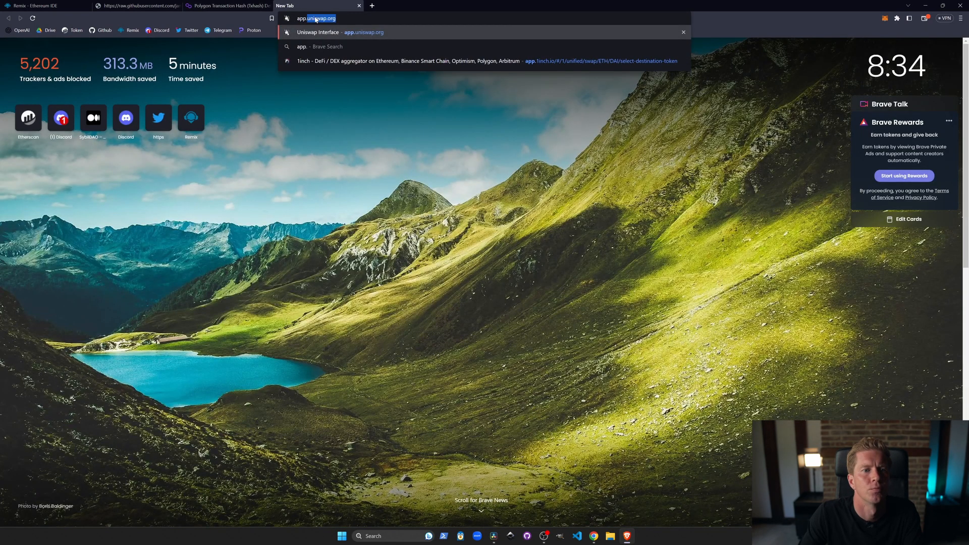
# Step: Swap 5 MATIC for about 4.997 MYMEME on Uniswap, accepting the unknown token warning and confirming in MetaMask
pyautogui.click(317, 32)
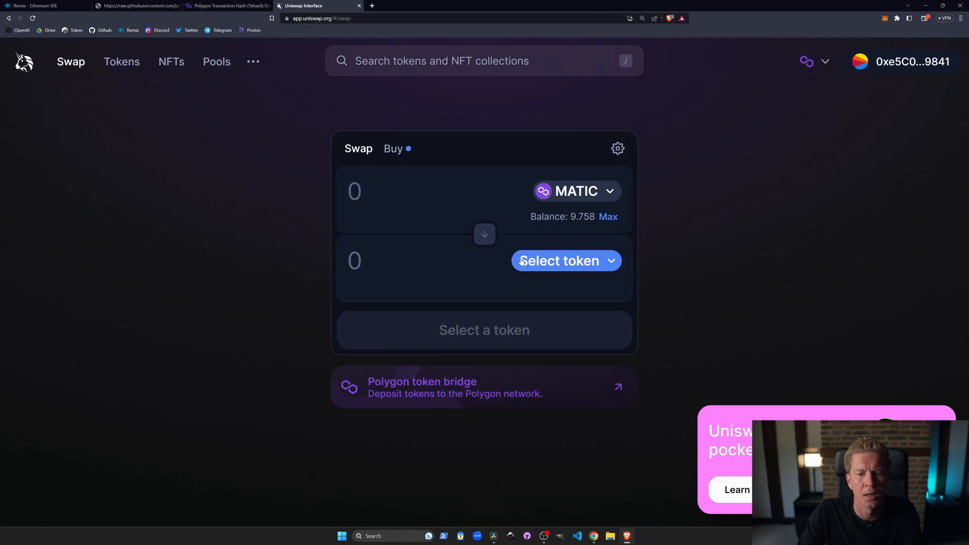
pyautogui.click(565, 260)
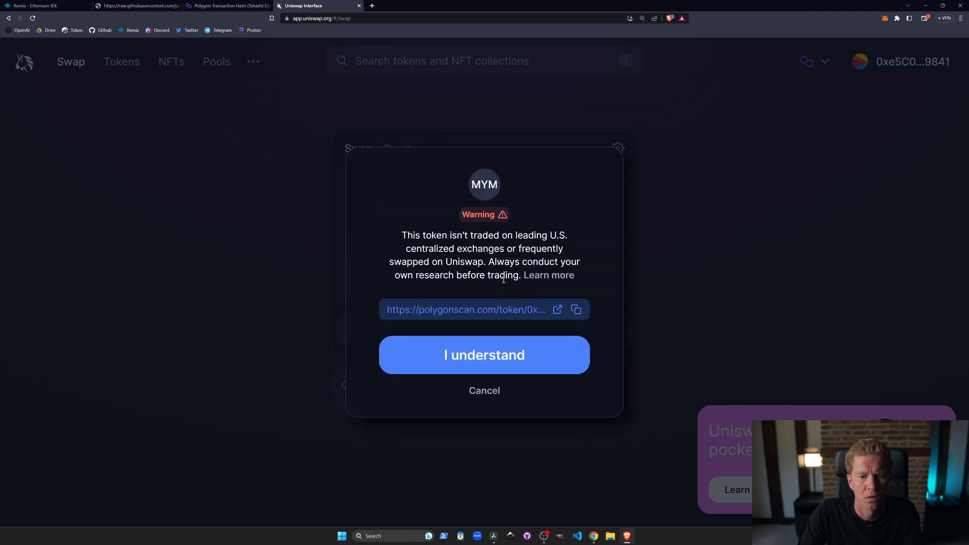
pyautogui.click(483, 354)
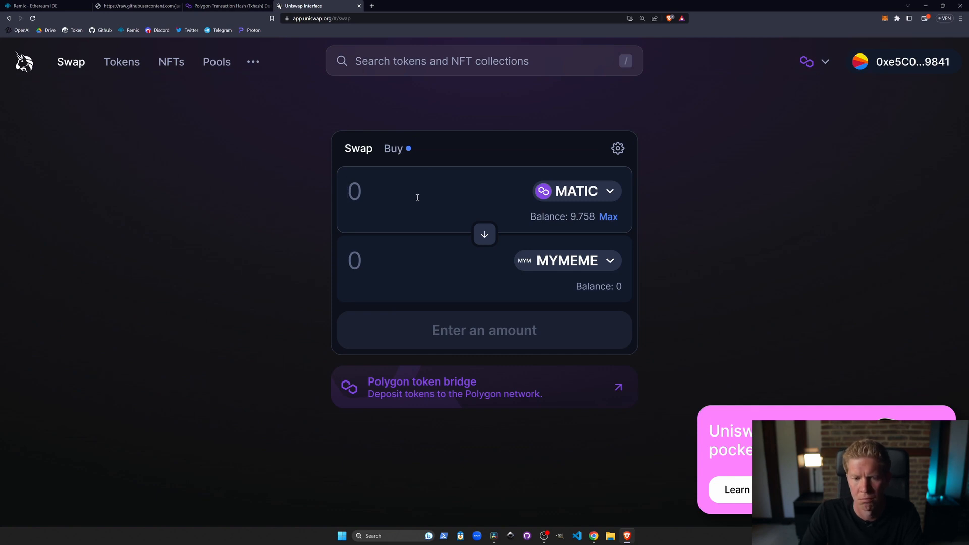
pyautogui.write('5')
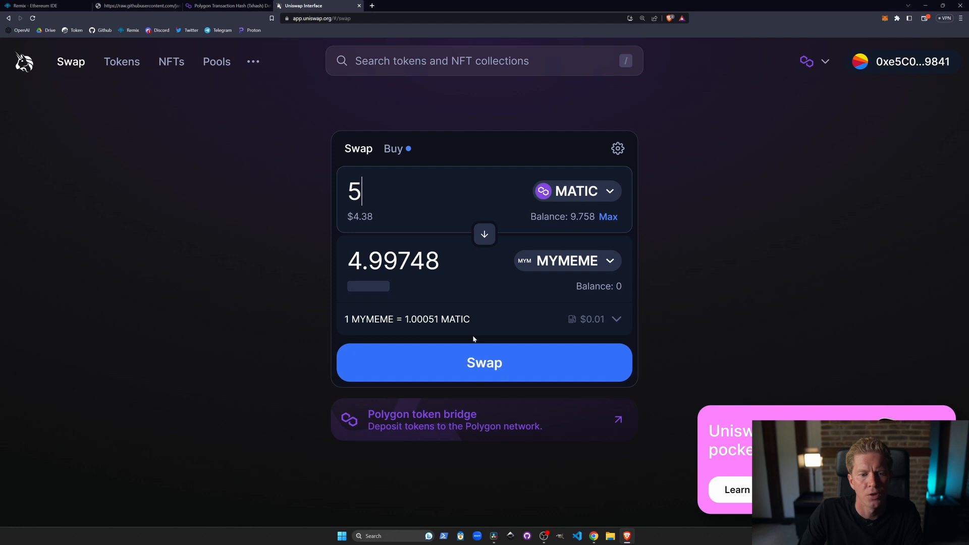
pyautogui.doubleClick(379, 260)
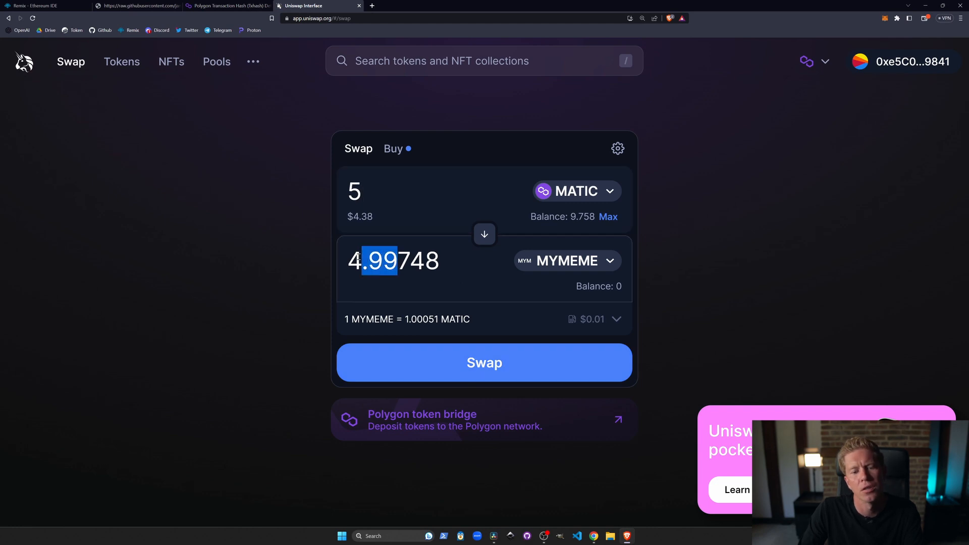
pyautogui.click(485, 362)
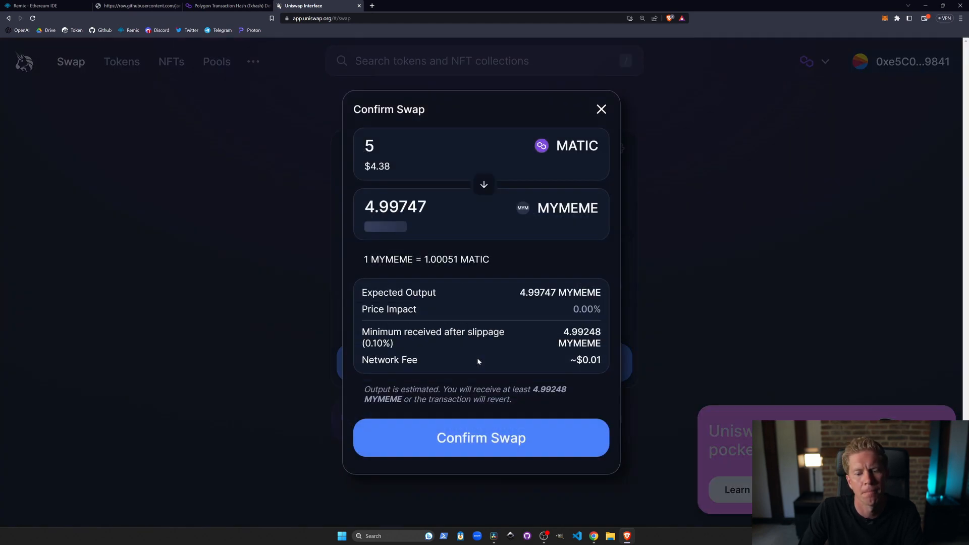
pyautogui.click(480, 437)
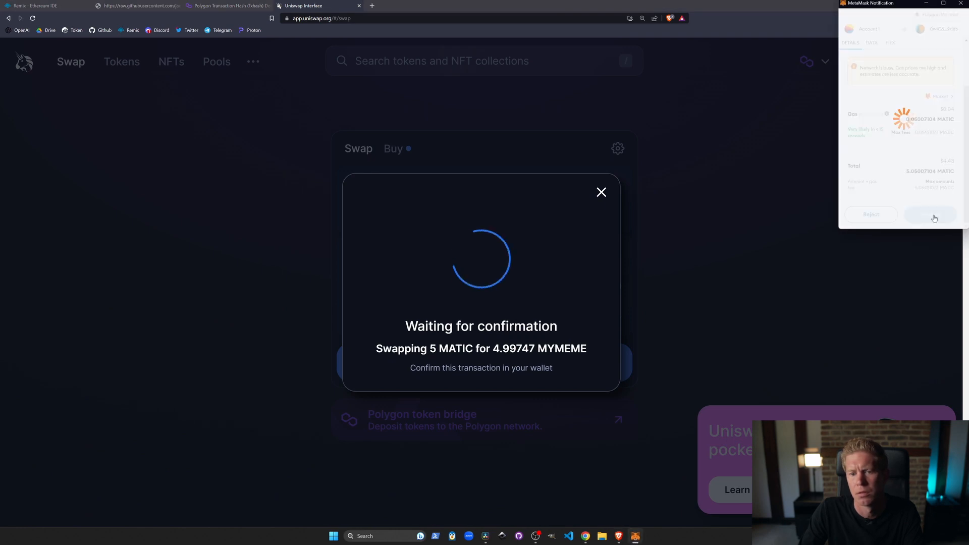
pyautogui.click(930, 214)
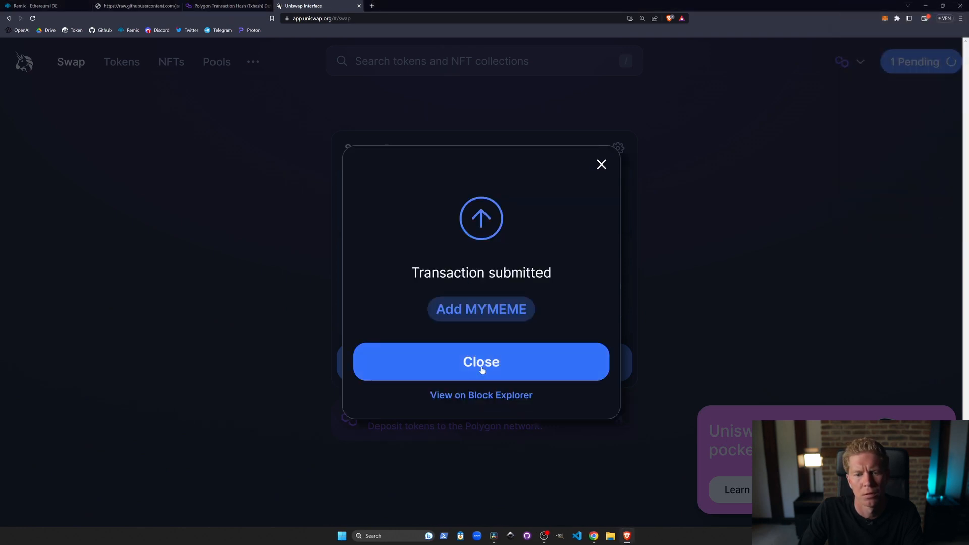
# Step: Add the MYMEME token to the wallet and check the swap in wallet activity
pyautogui.click(480, 309)
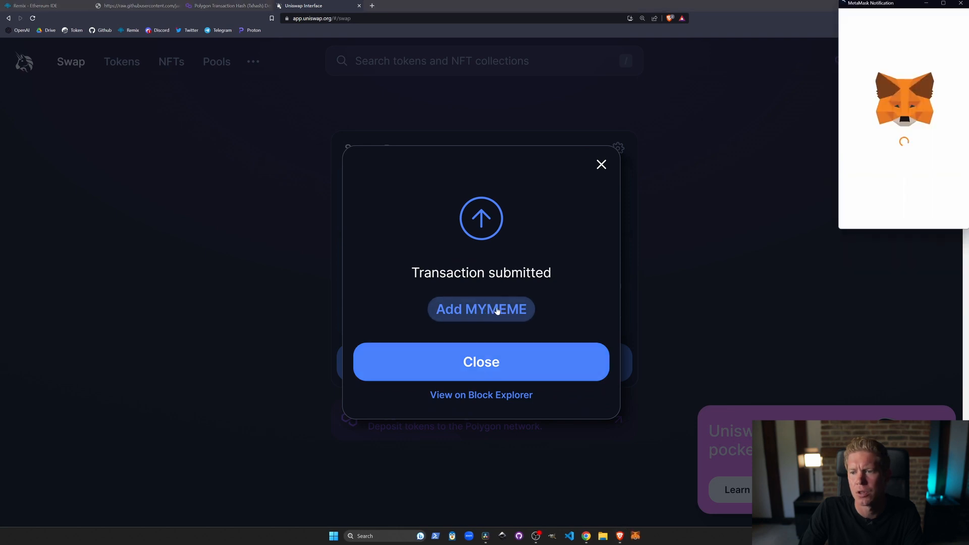
pyautogui.click(481, 309)
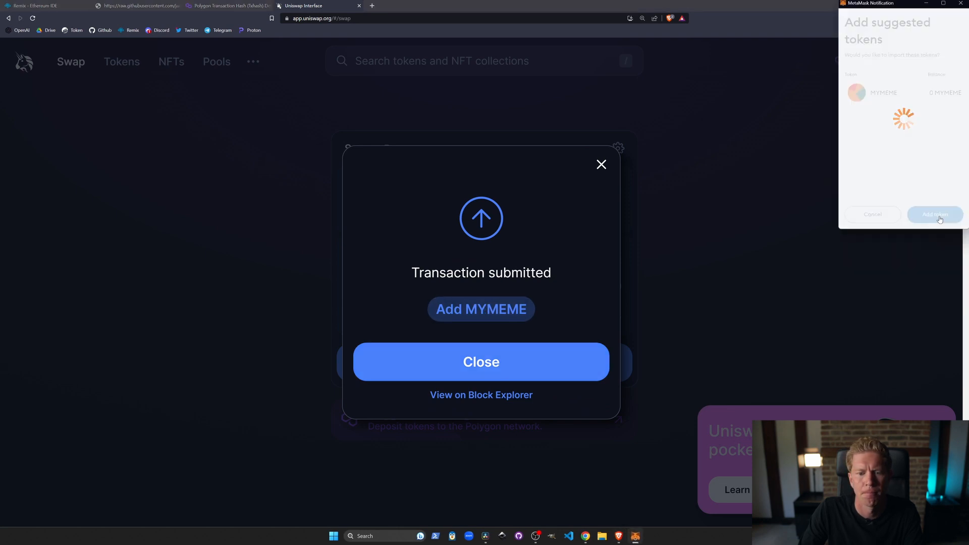
pyautogui.click(481, 361)
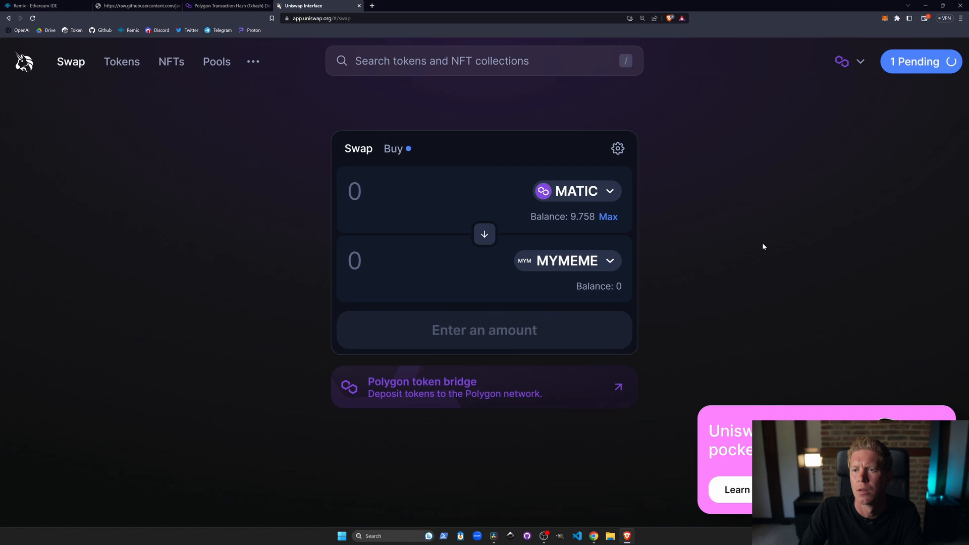
pyautogui.moveTo(879, 153)
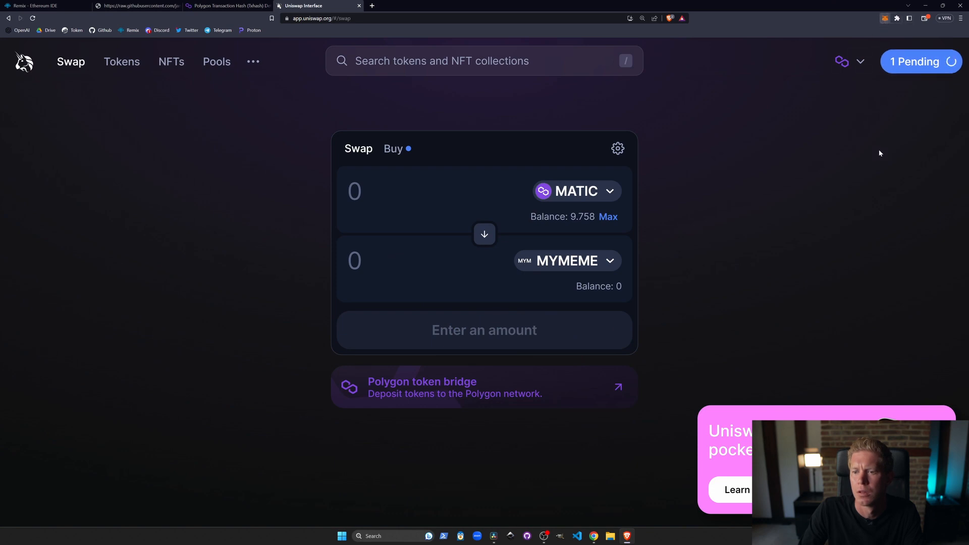
pyautogui.click(885, 18)
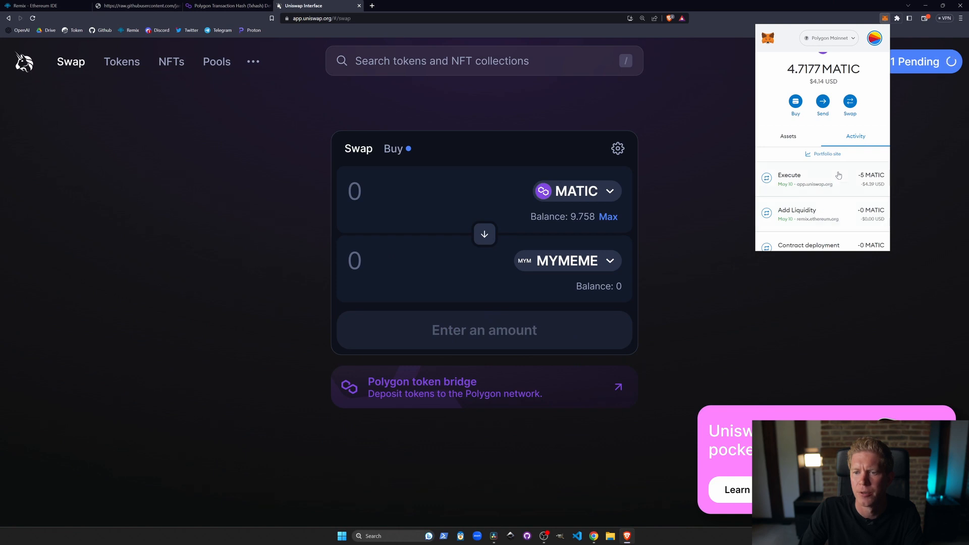
pyautogui.click(788, 137)
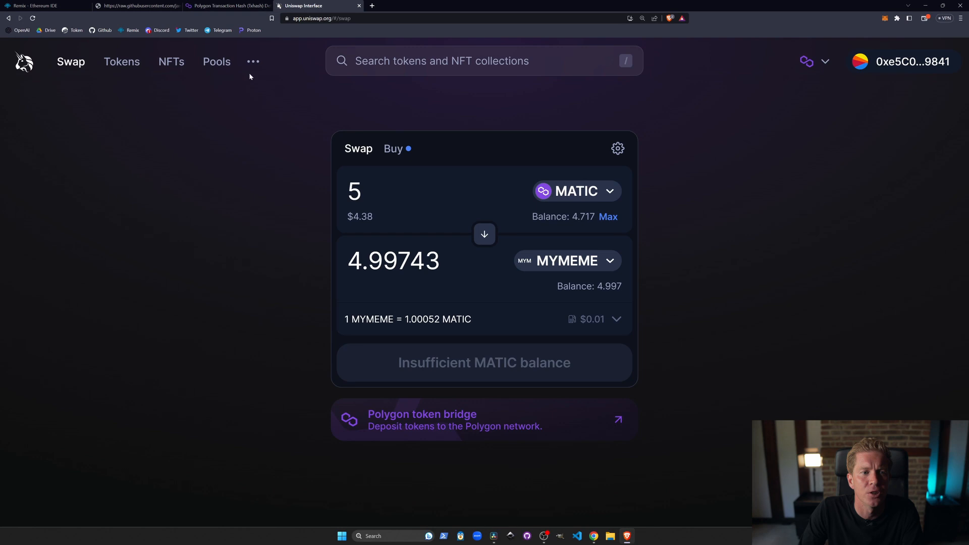
# Step: Start a new MATIC/MyMeme Token position from the pasted token address with the Full Range price range
pyautogui.click(217, 62)
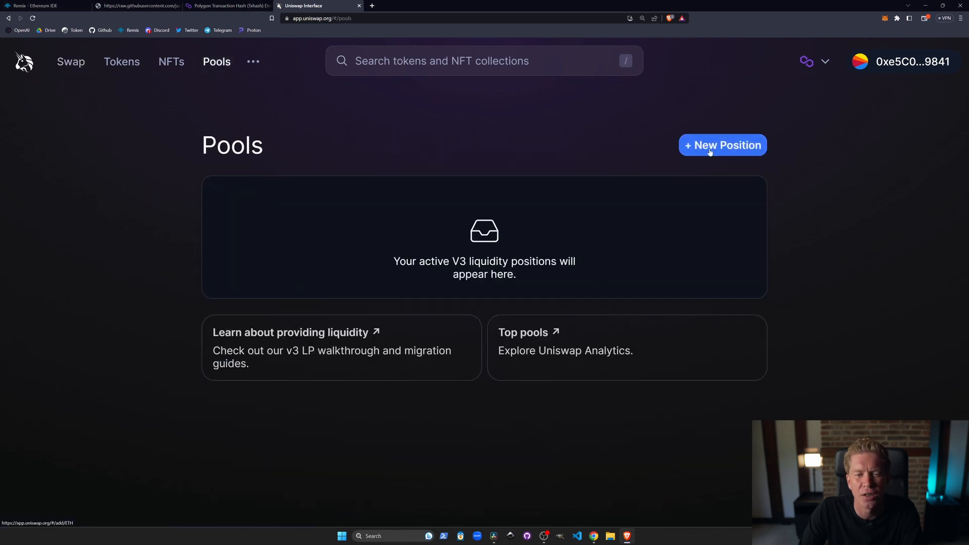
pyautogui.click(721, 145)
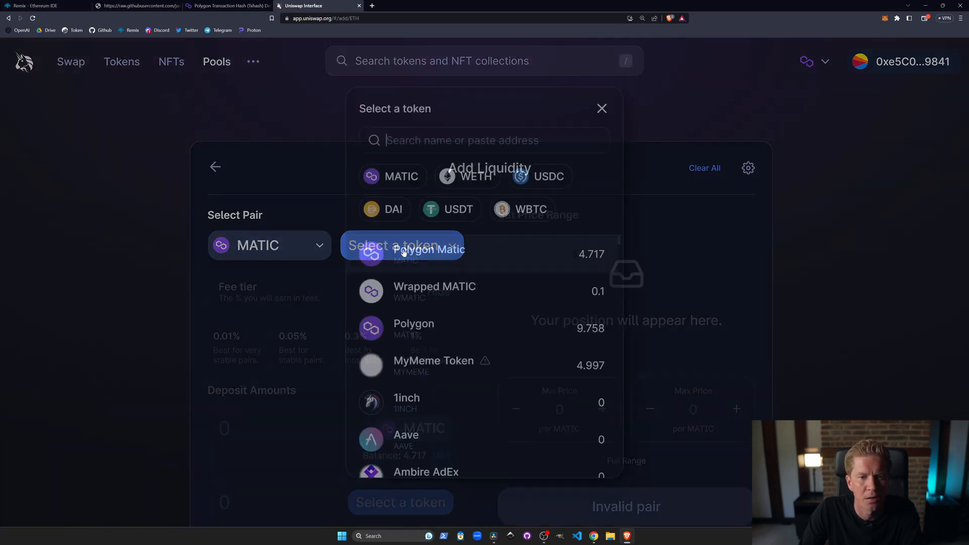
pyautogui.write('3195791eF84dbfE6B12E15404Ad2a6cE32')
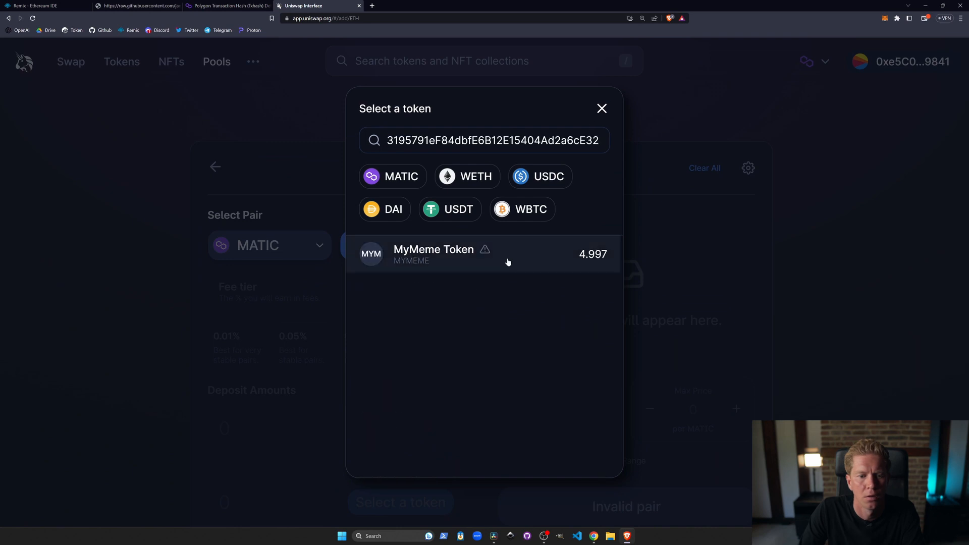
pyautogui.click(433, 255)
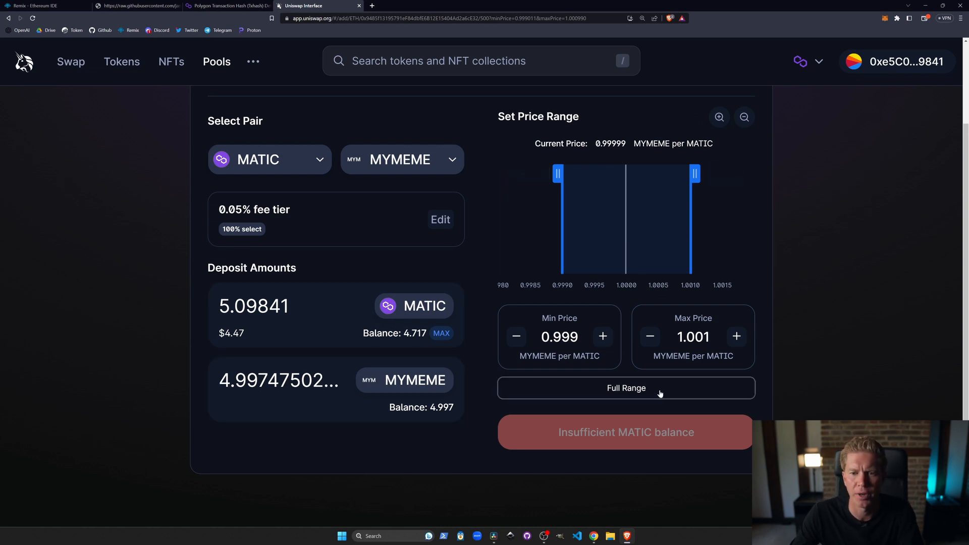
pyautogui.click(625, 387)
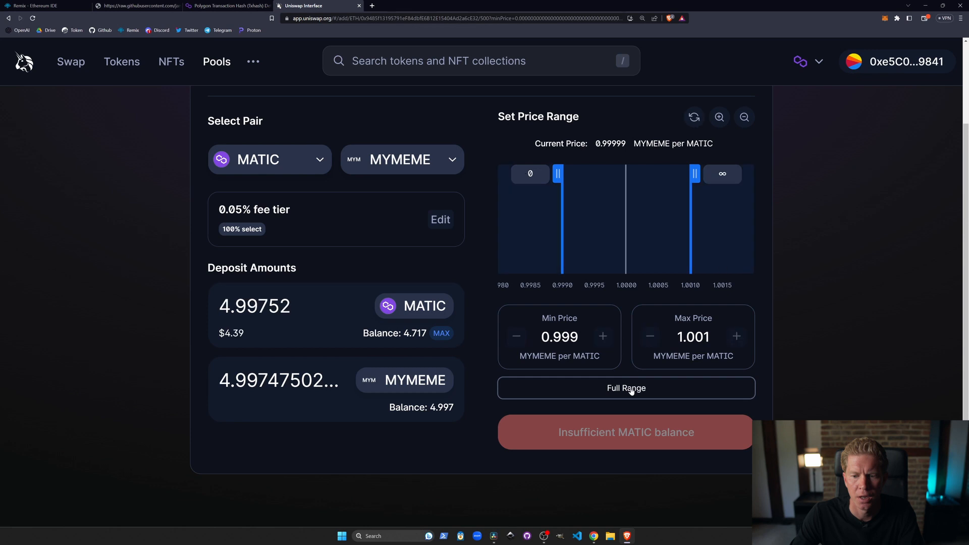
pyautogui.click(626, 388)
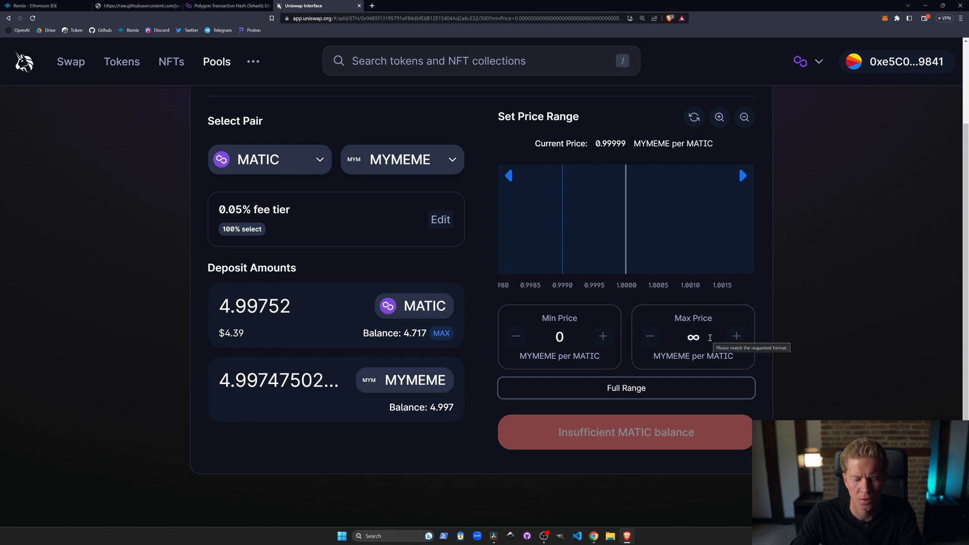
pyautogui.write('0.')
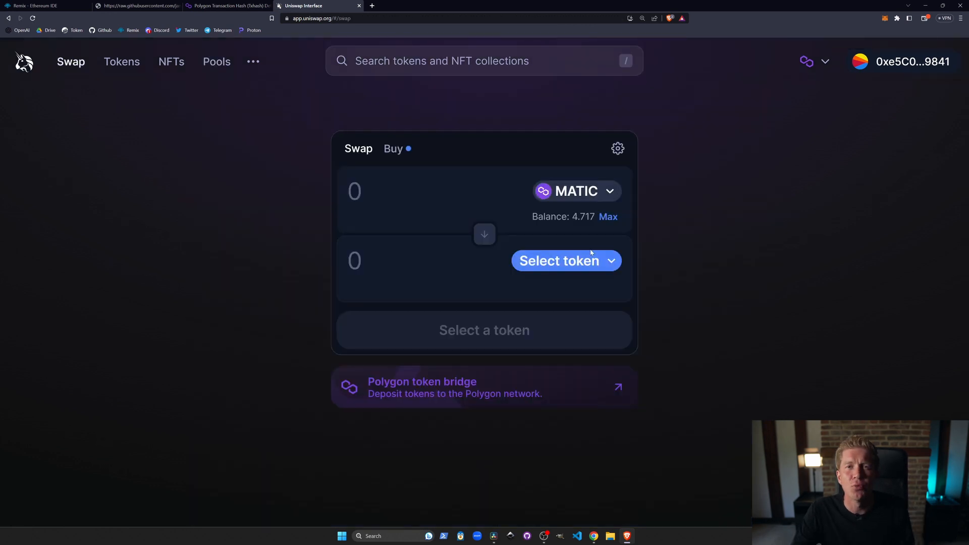
pyautogui.moveTo(598, 252)
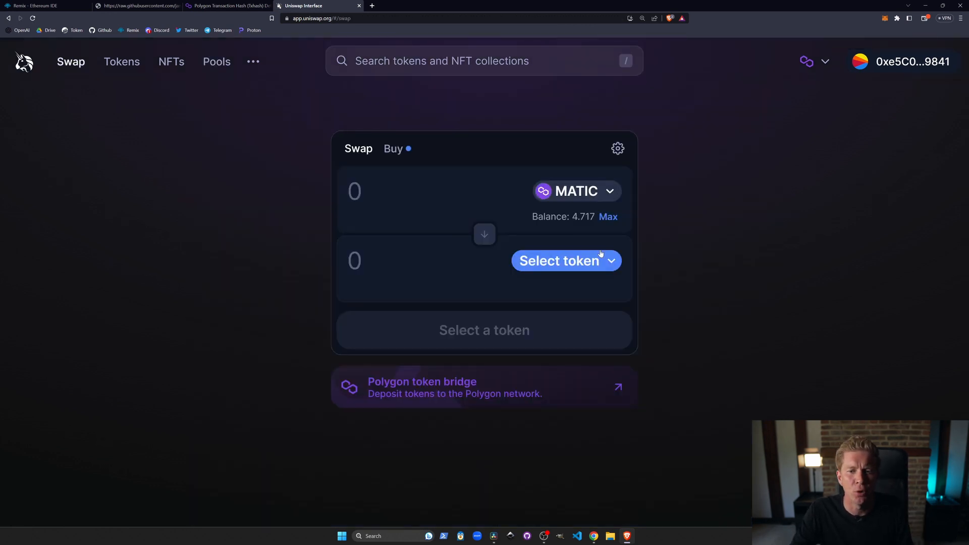
# Step: Sell 1 MYMEME for about 0.9995 MATIC, approving MYMEME spending and confirming in MetaMask
pyautogui.click(401, 191)
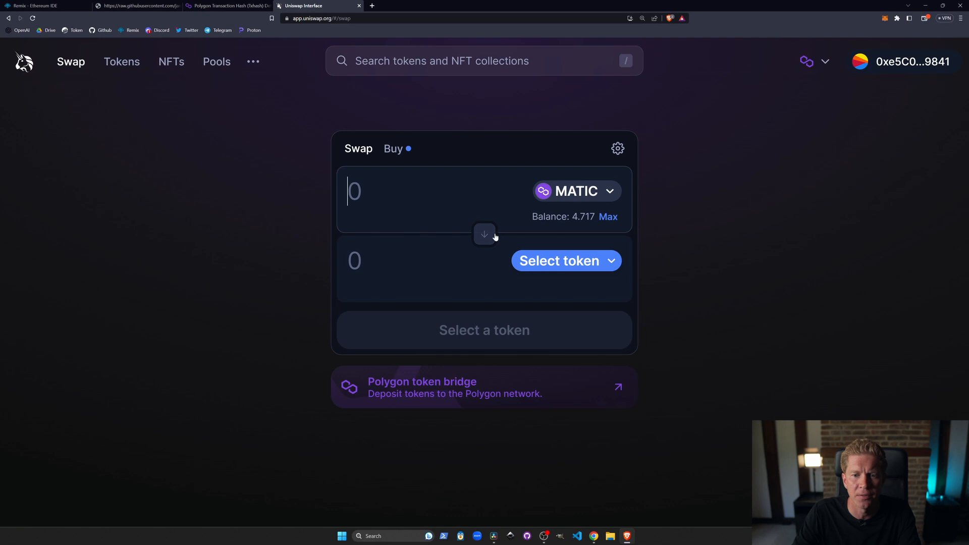
pyautogui.click(558, 260)
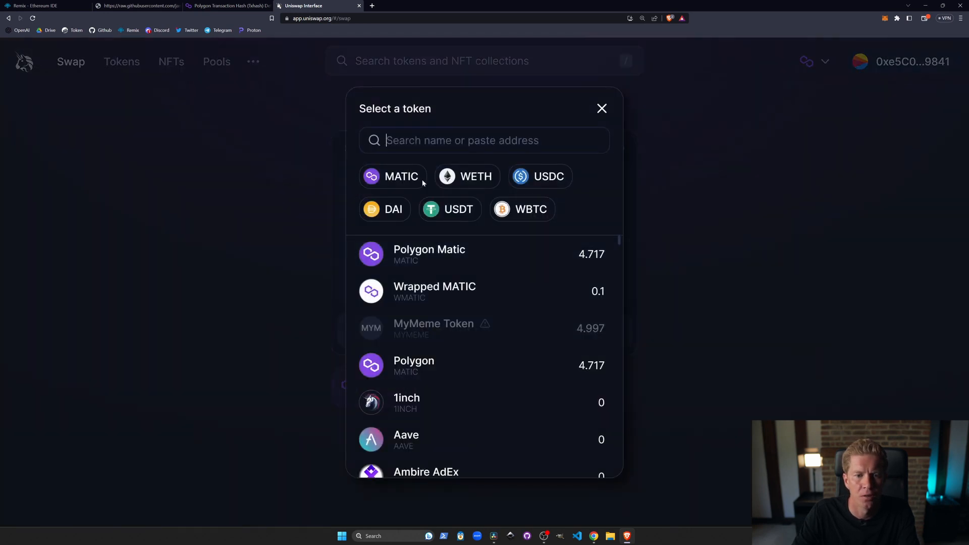
pyautogui.click(433, 328)
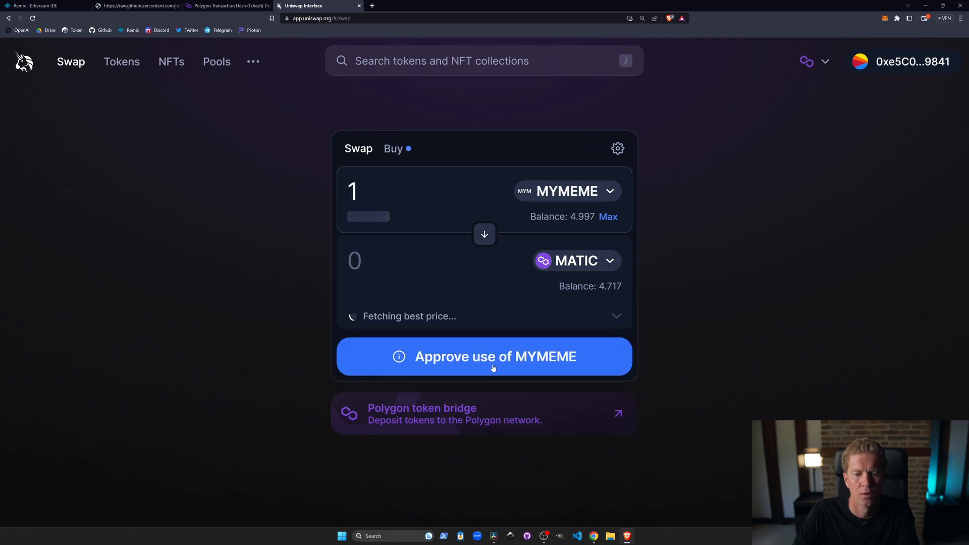
pyautogui.click(484, 357)
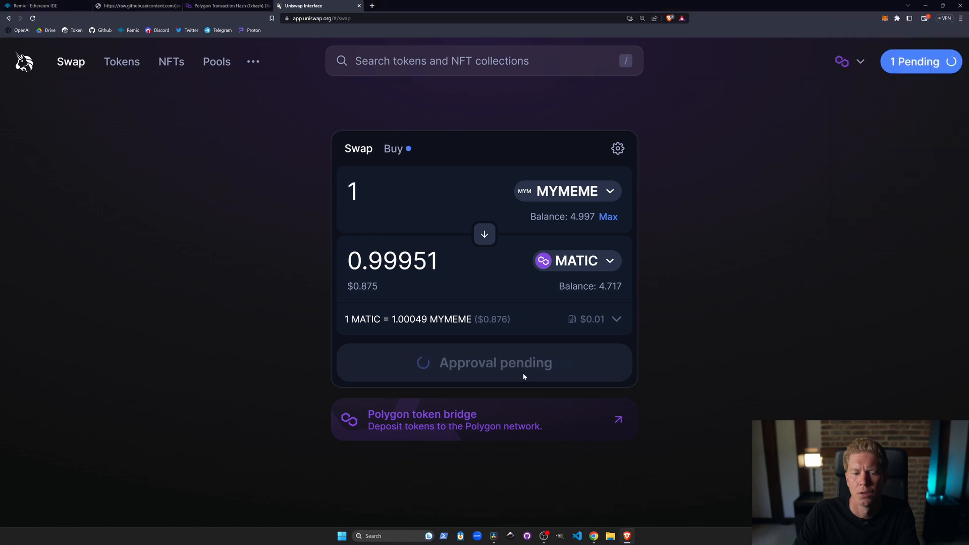
pyautogui.click(617, 148)
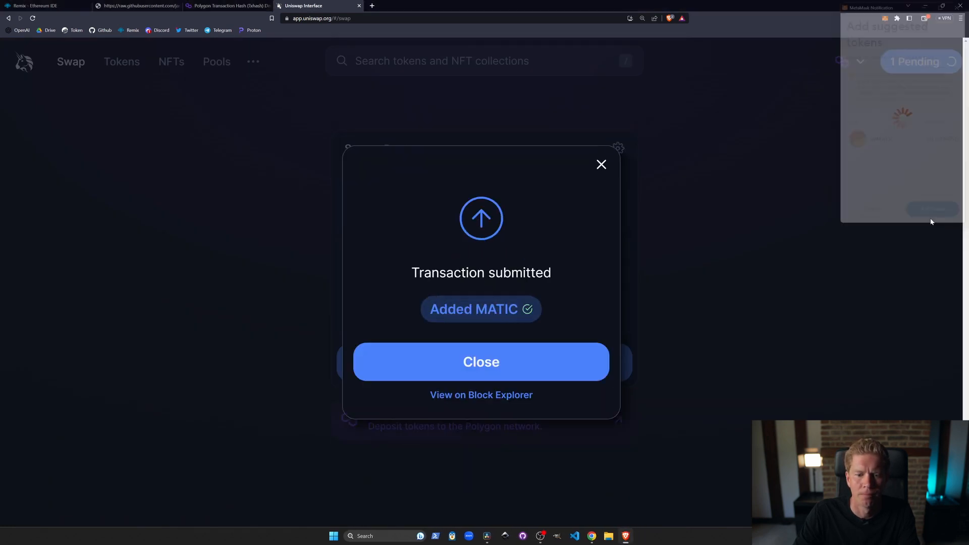
pyautogui.click(480, 361)
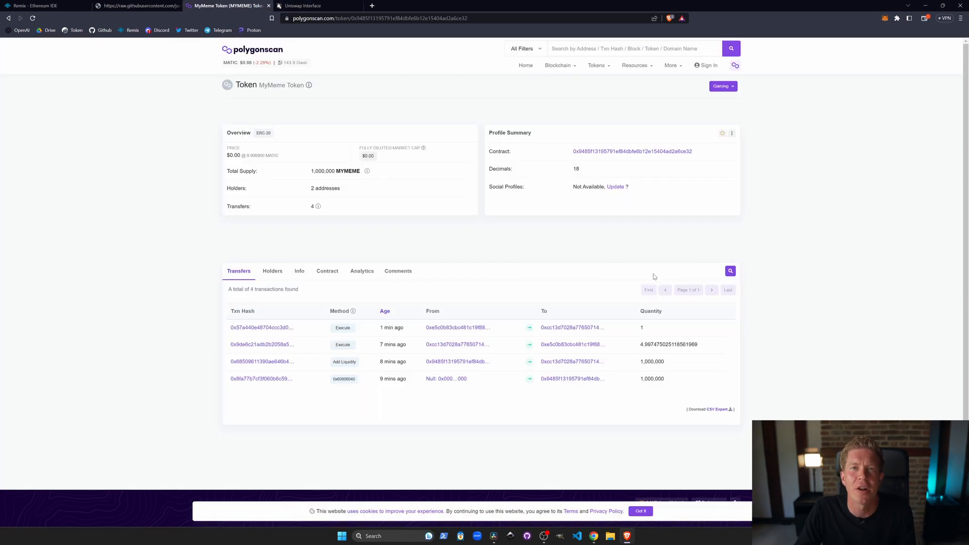
pyautogui.moveTo(684, 384)
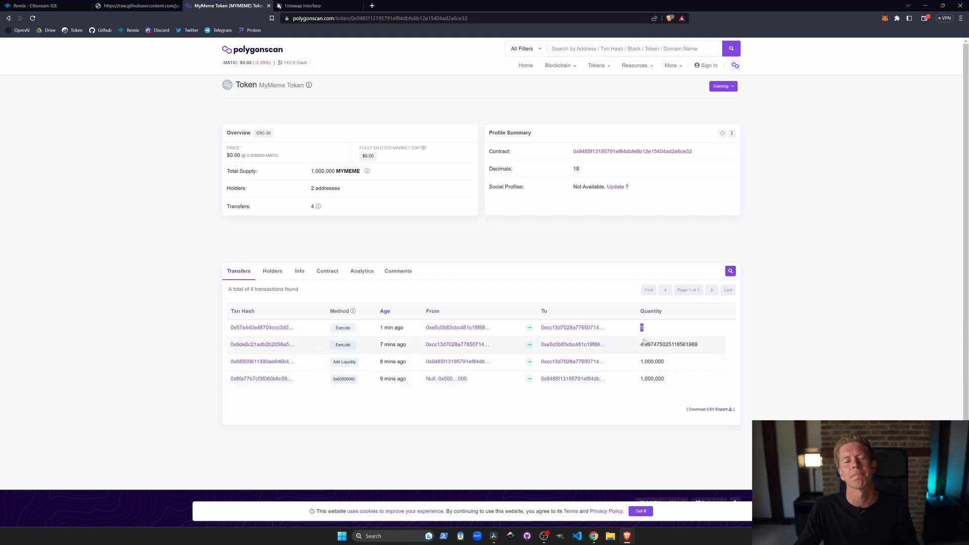
# Step: Bring up the MetaMask wallet assets showing 3.99747 MYMEME remaining after the four transfers
pyautogui.click(896, 18)
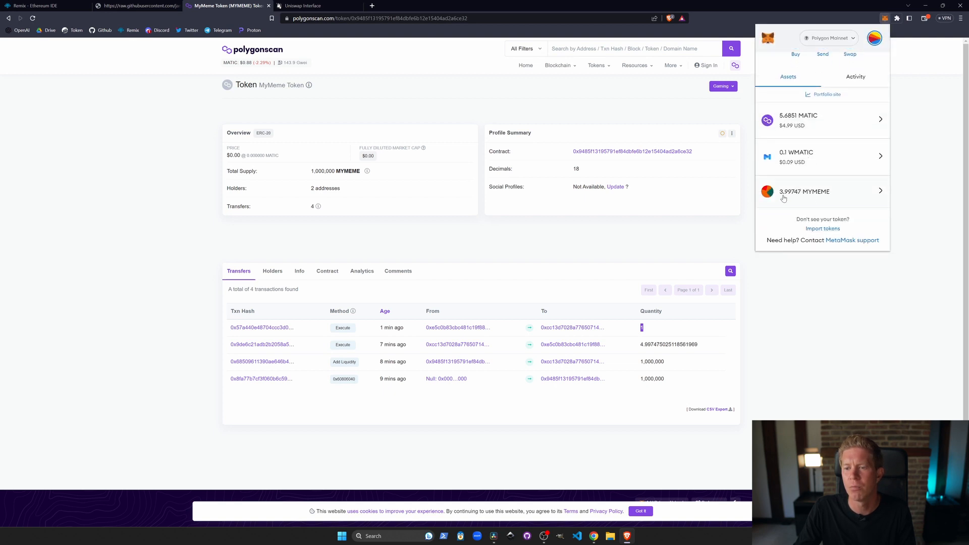
pyautogui.moveTo(804, 191)
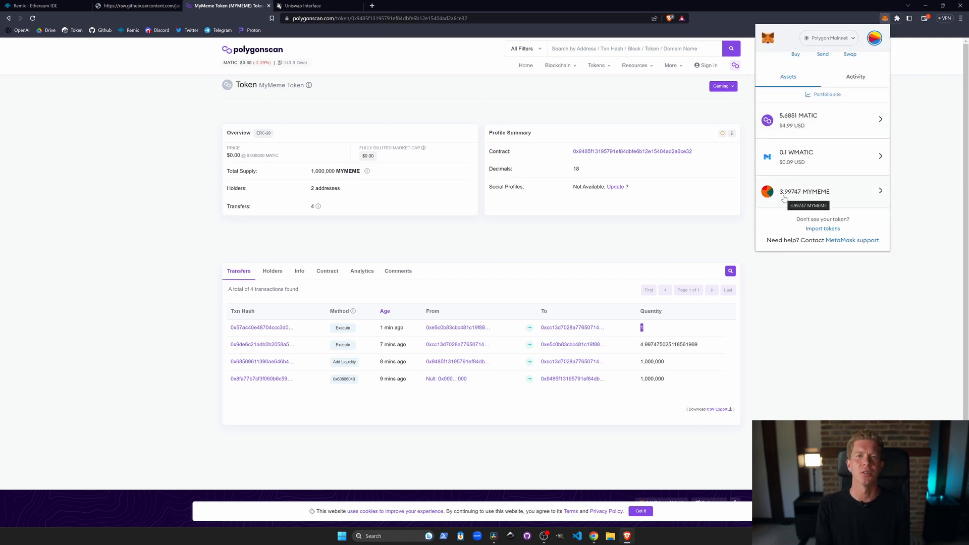